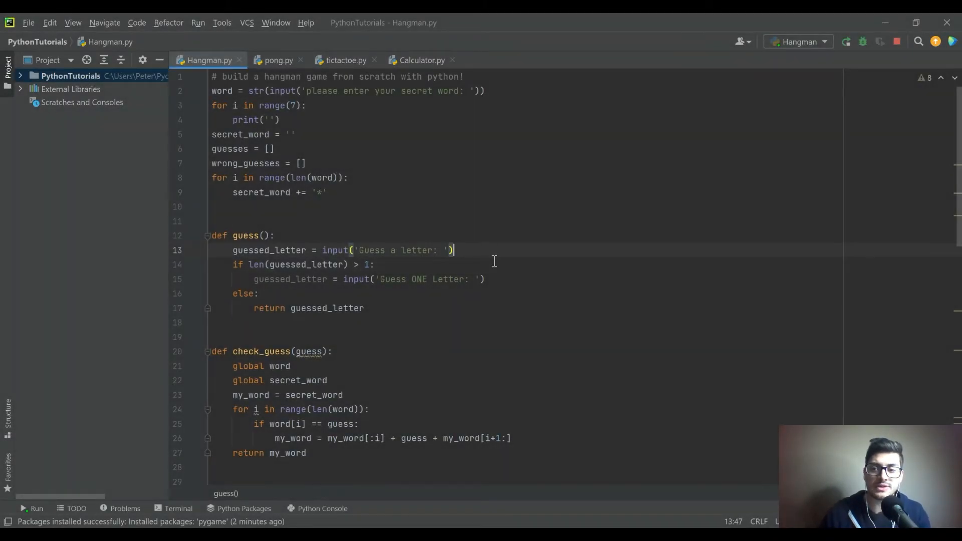
mouse_move(616, 259)
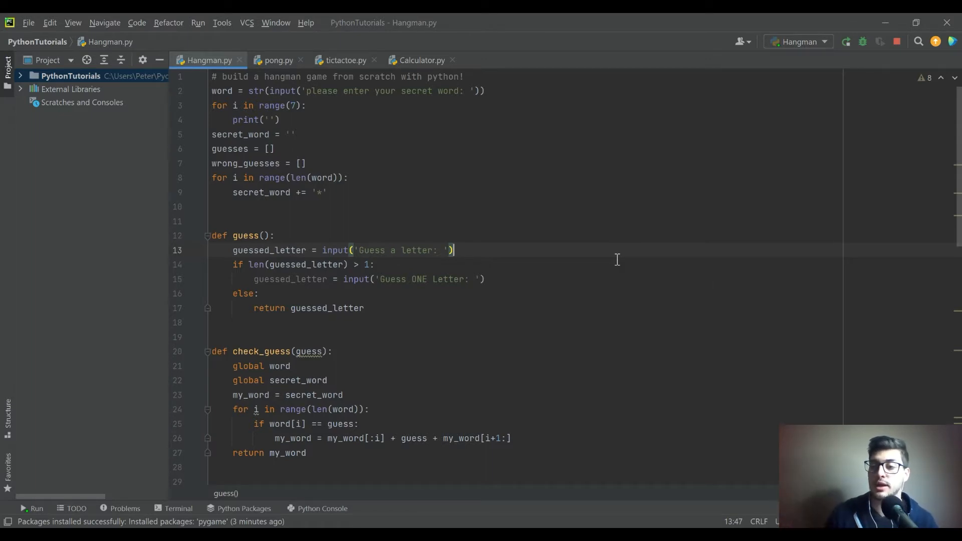
Look over the Hangman script in the editor from top to bottom and back.
left_click(374, 265)
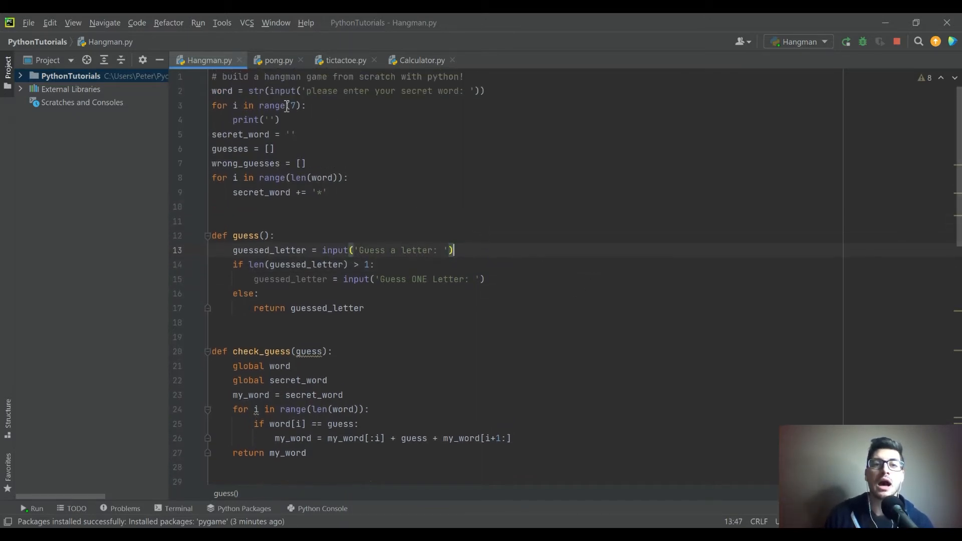
left_click(336, 130)
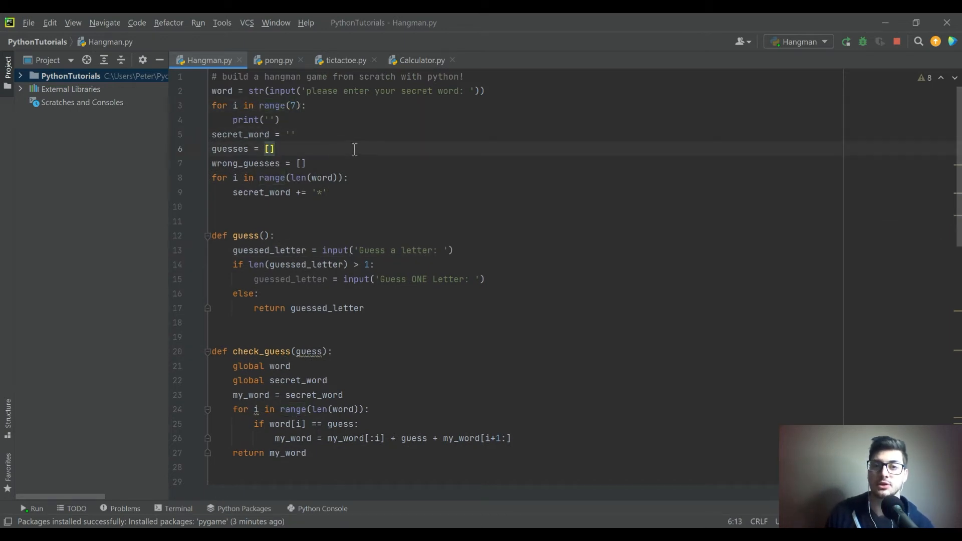
mouse_move(404, 150)
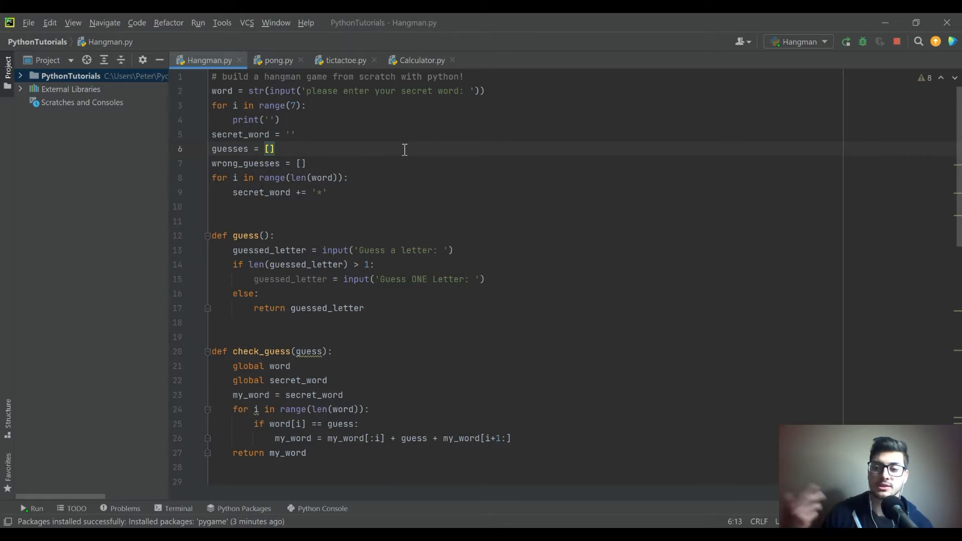
scroll("down", 3)
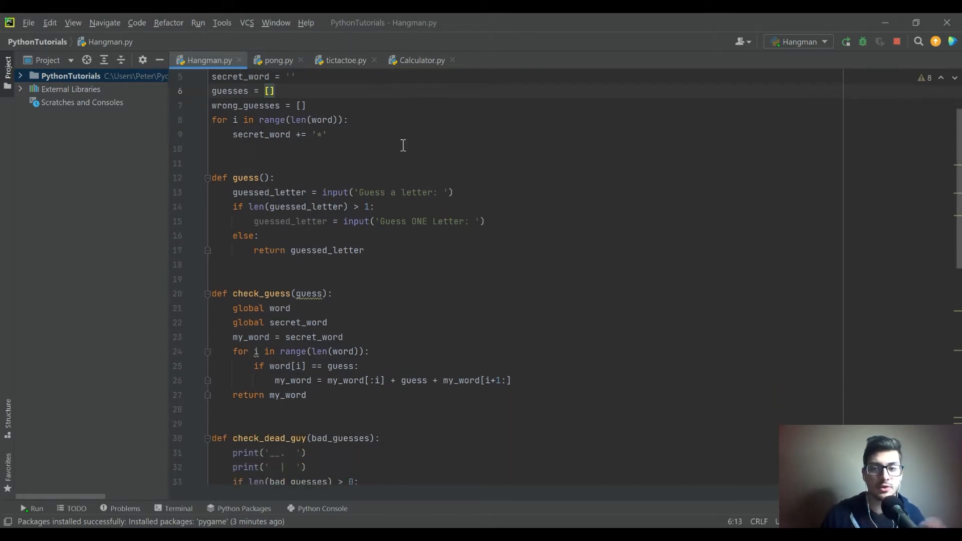
scroll("down", 3)
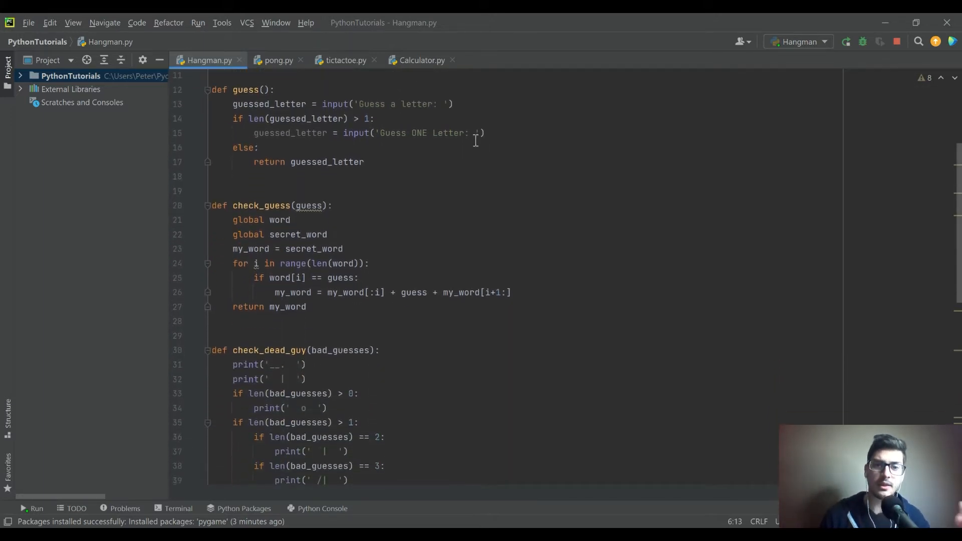
scroll("down", 3)
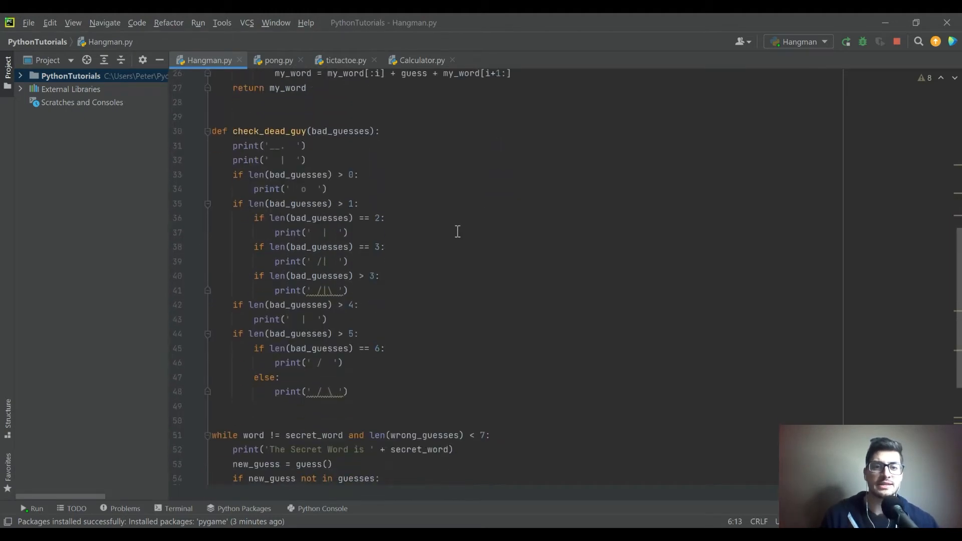
scroll("down", 3)
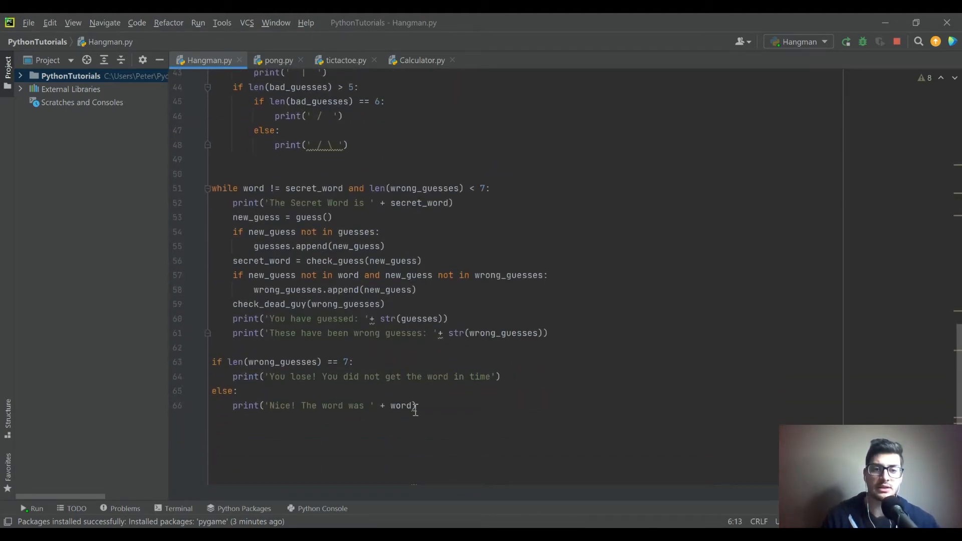
scroll("up", 3)
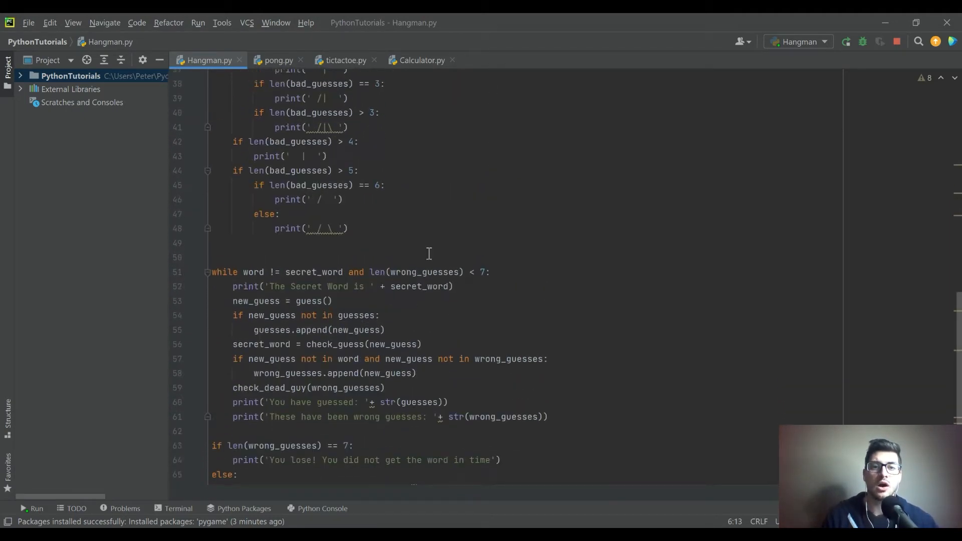
scroll("up", 3)
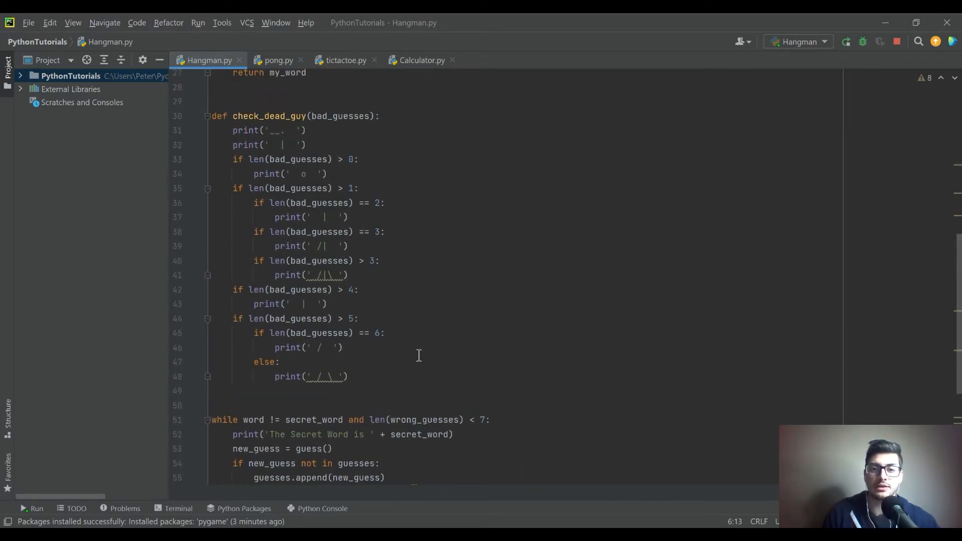
mouse_move(198, 285)
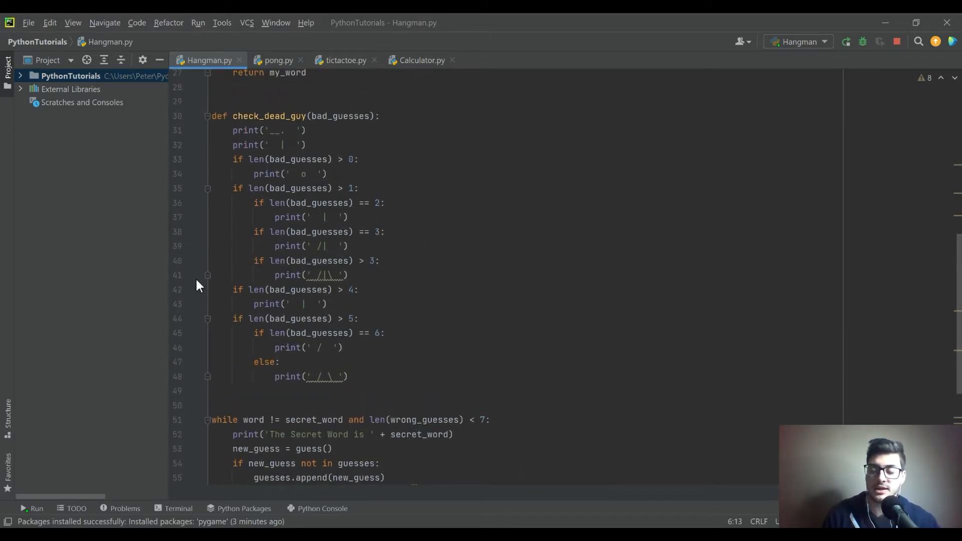
scroll("up", 3)
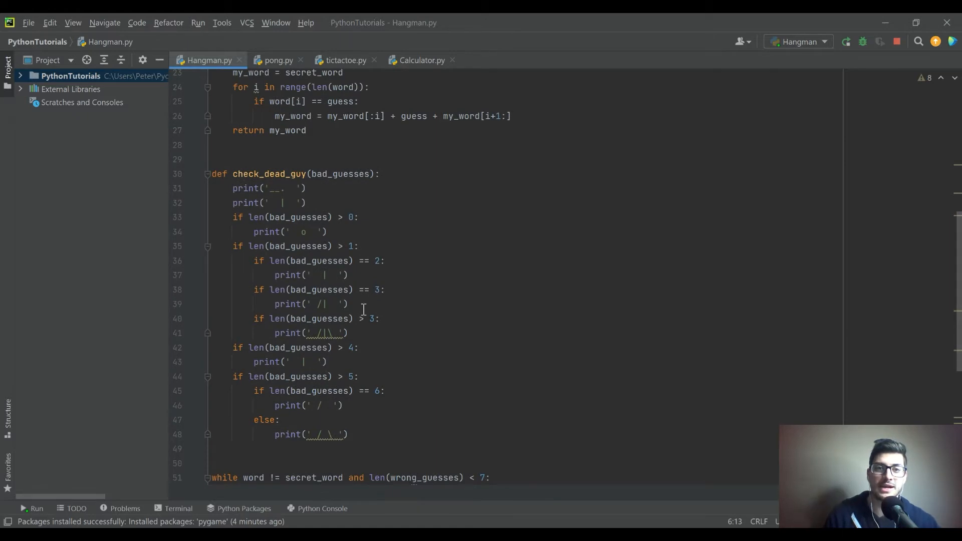
scroll("up", 3)
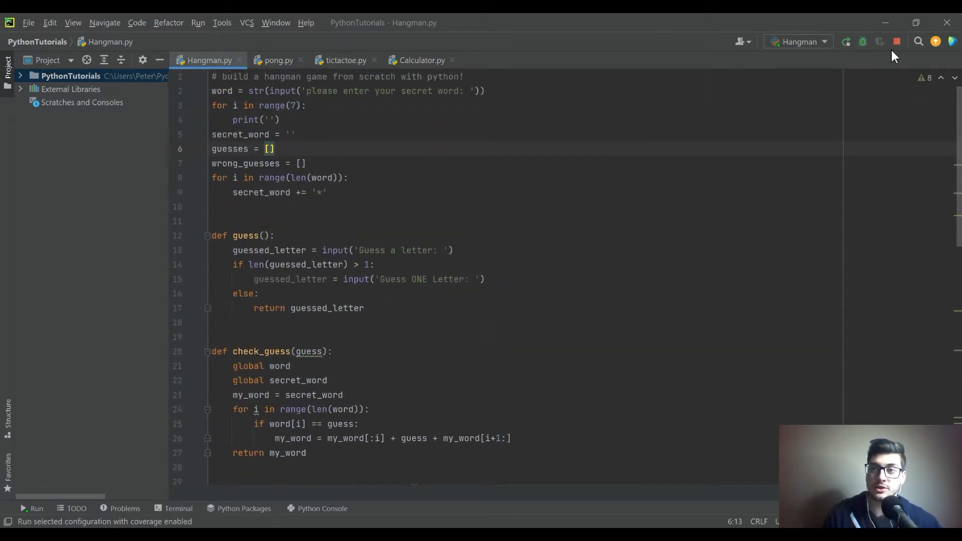
mouse_move(846, 41)
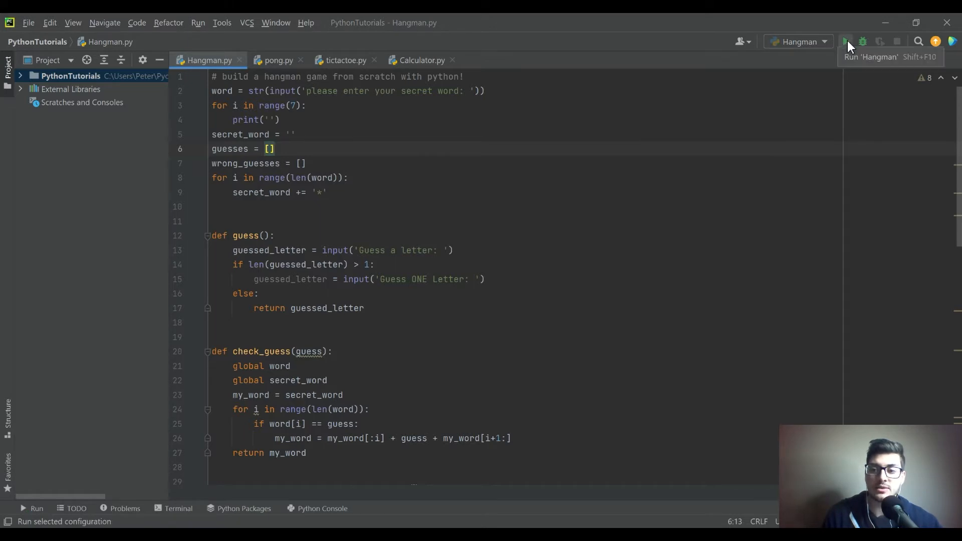
Run Hangman with secret word 'apple' and guess p then l to win with exit code 0.
left_click(848, 41)
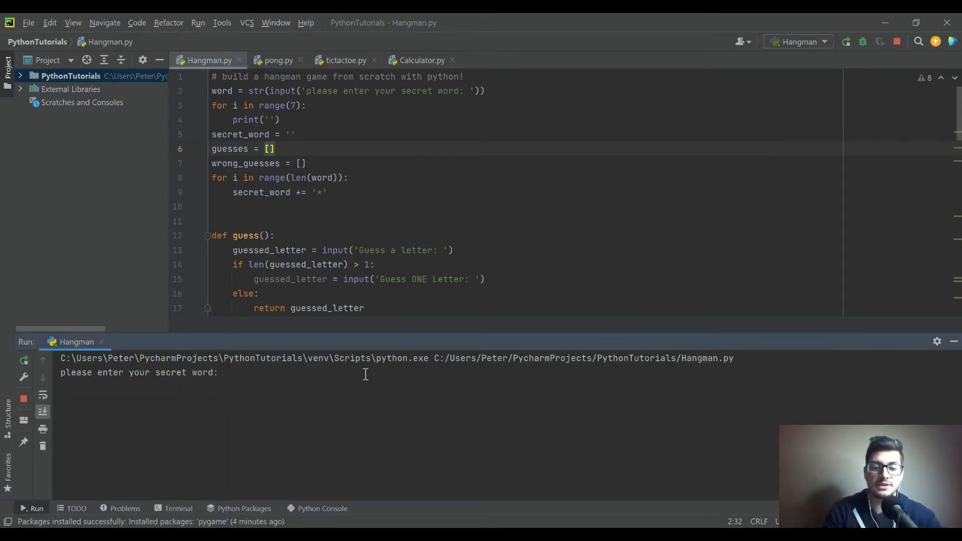
type("apple")
type("q")
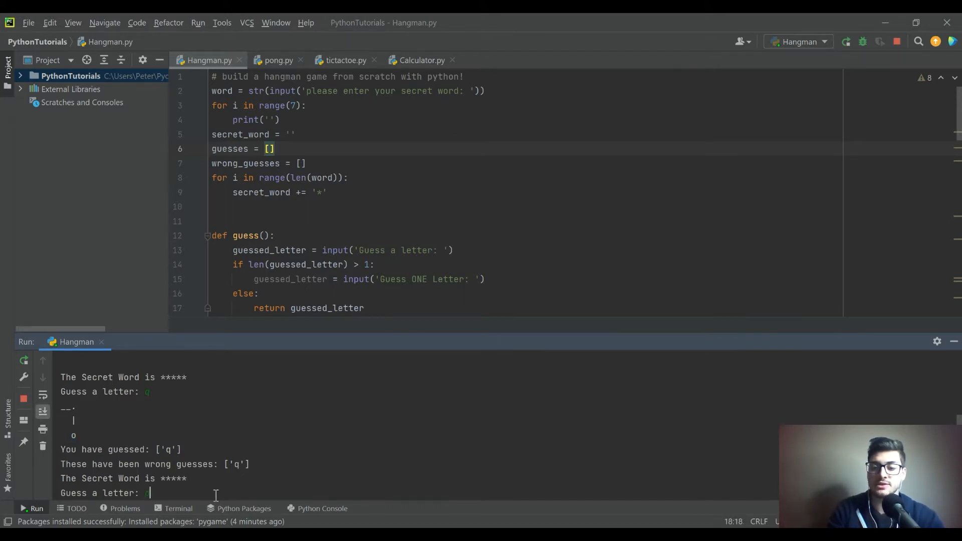
type("p")
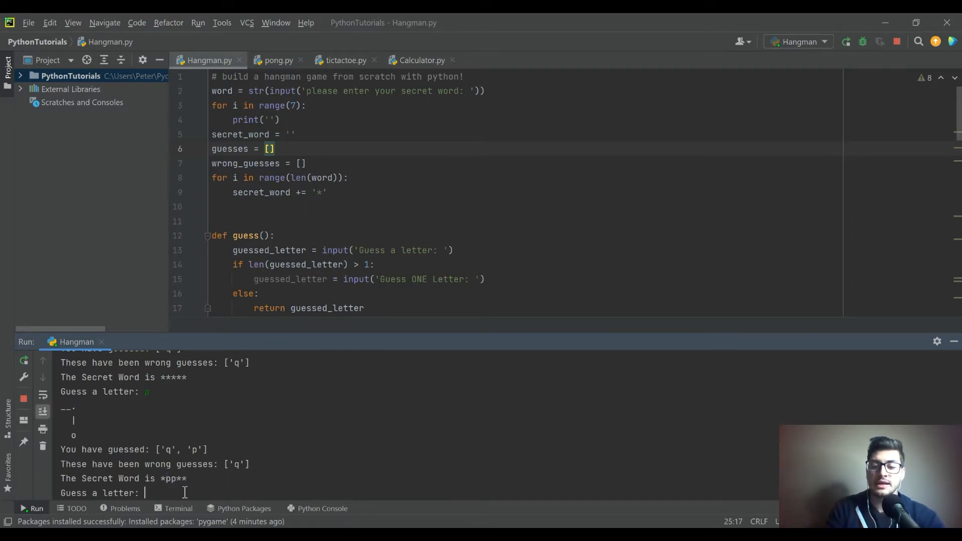
type("l")
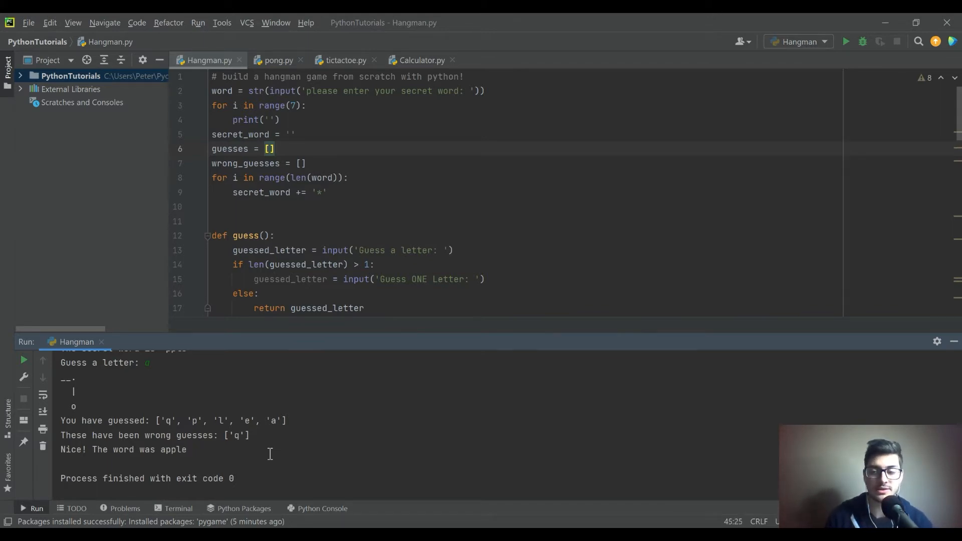
mouse_move(880, 358)
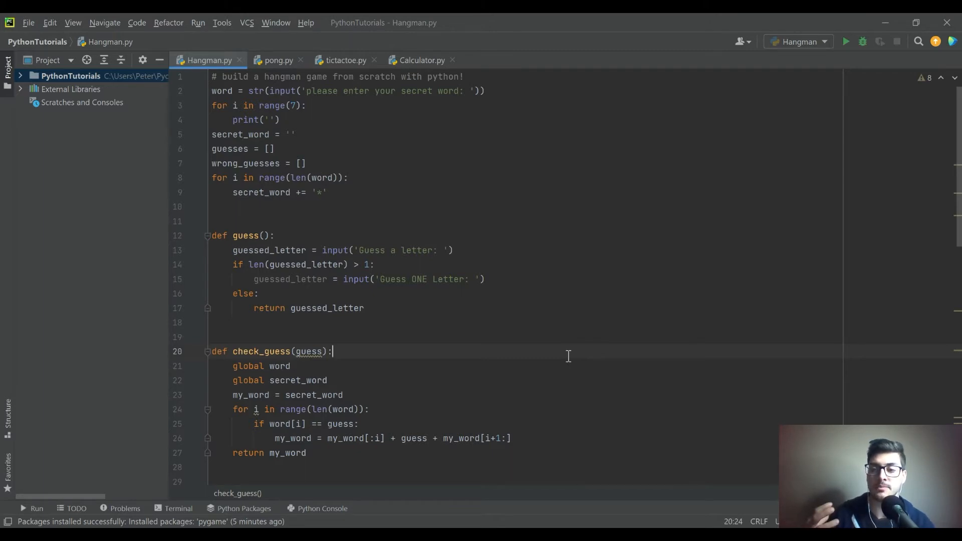
mouse_move(382, 127)
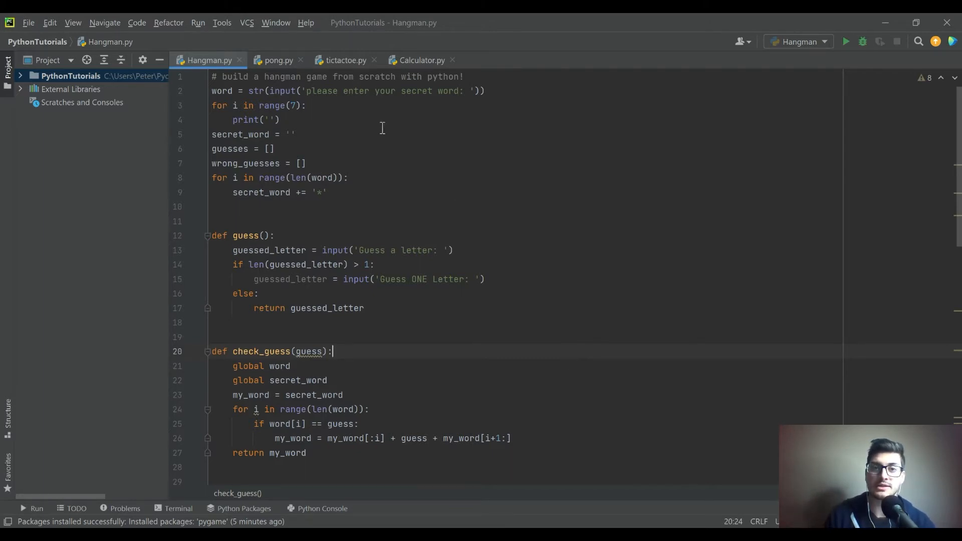
Switch to tictactoe.py and review it through the widget setup to the main loop.
left_click(345, 60)
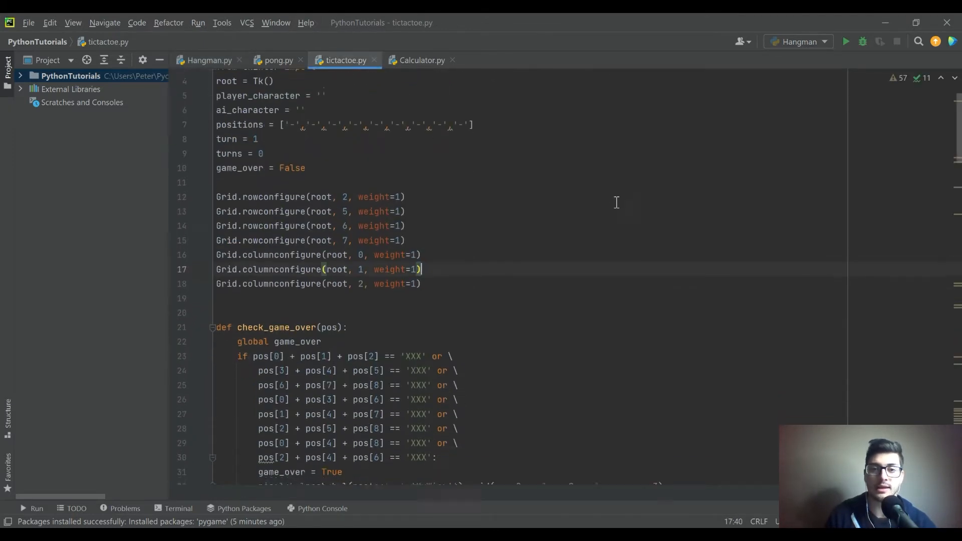
scroll("up", 3)
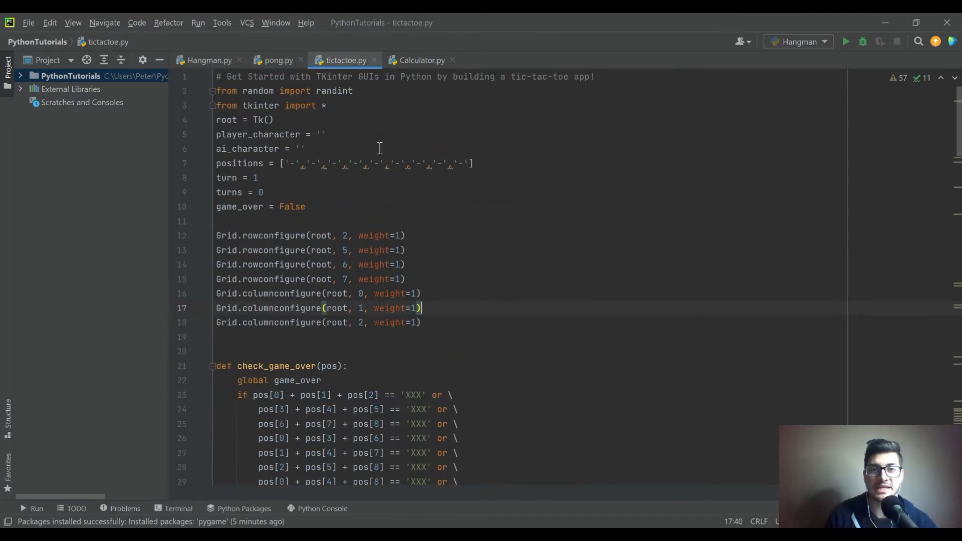
double_click(251, 106)
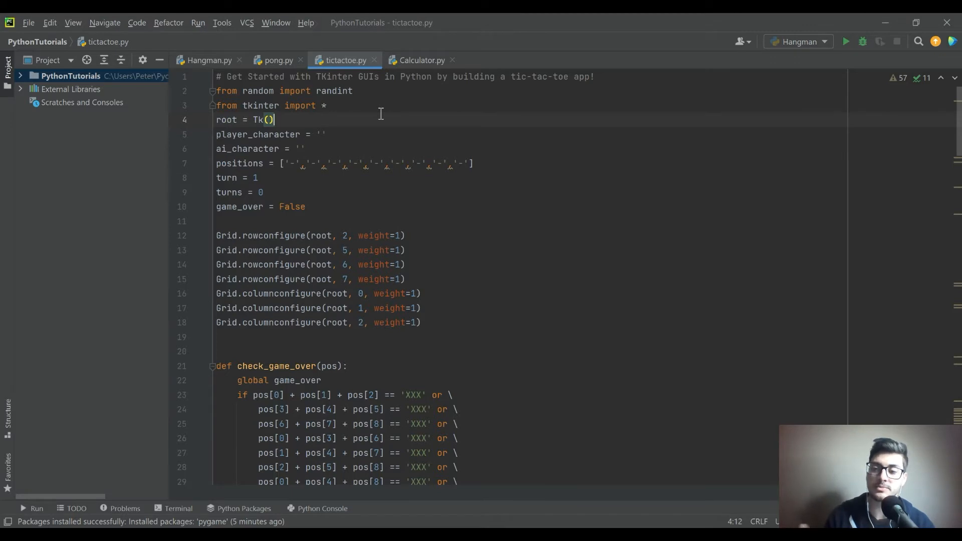
left_click(373, 164)
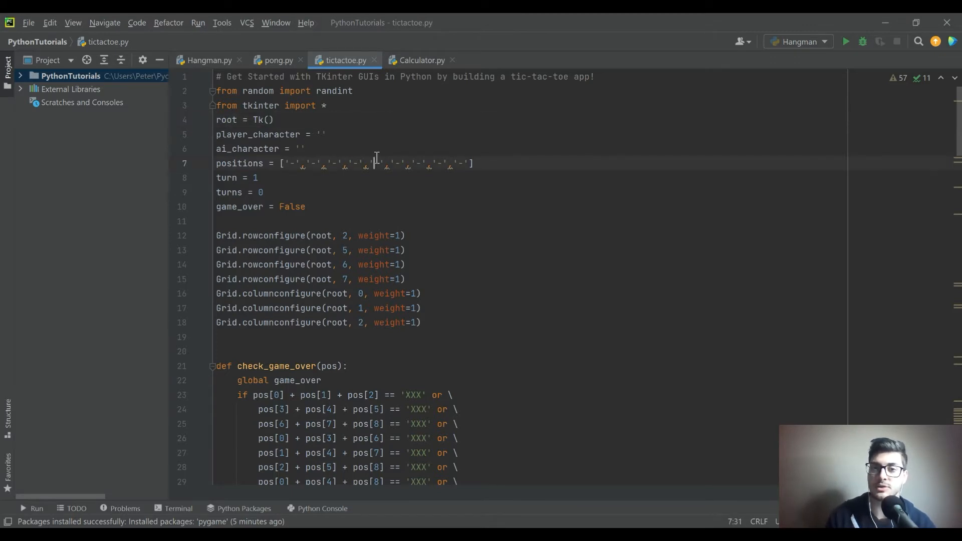
scroll("down", 3)
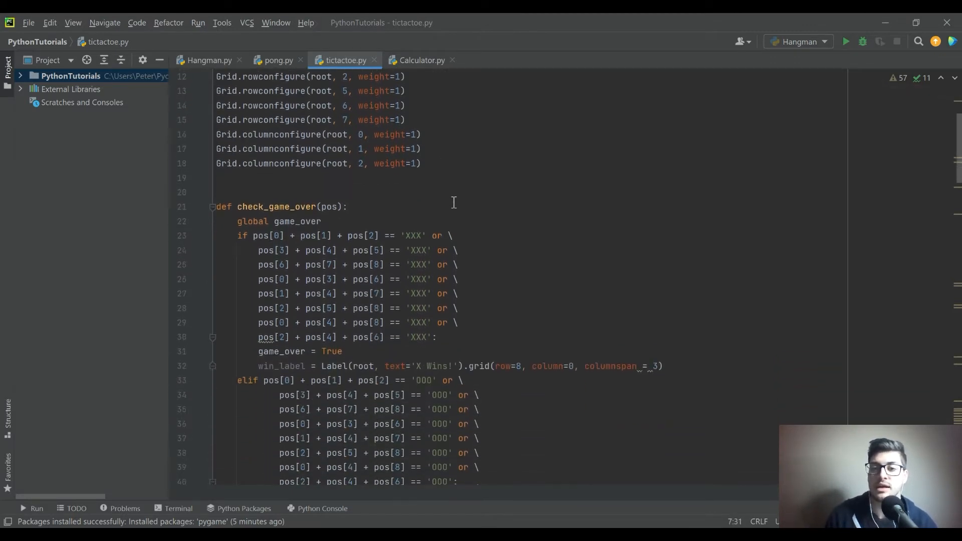
scroll("down", 3)
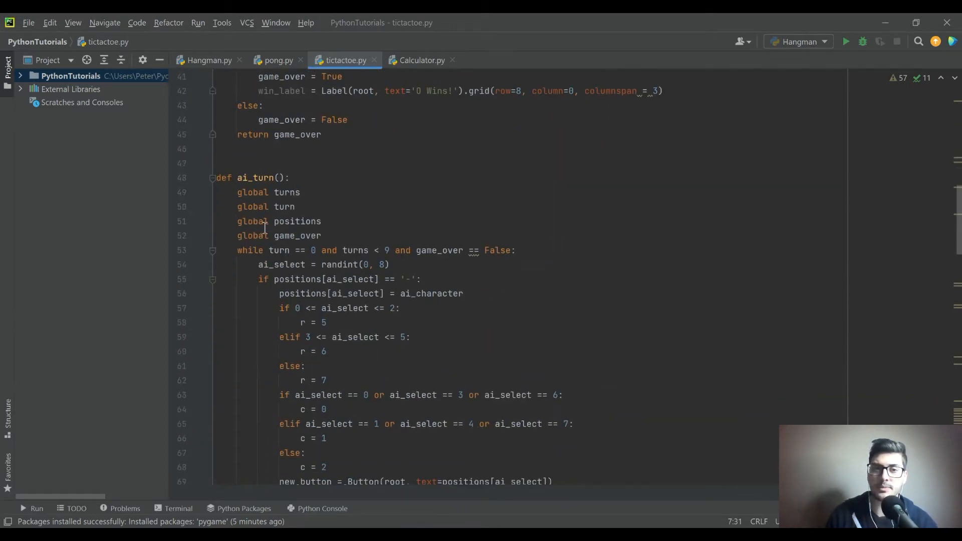
scroll("down", 3)
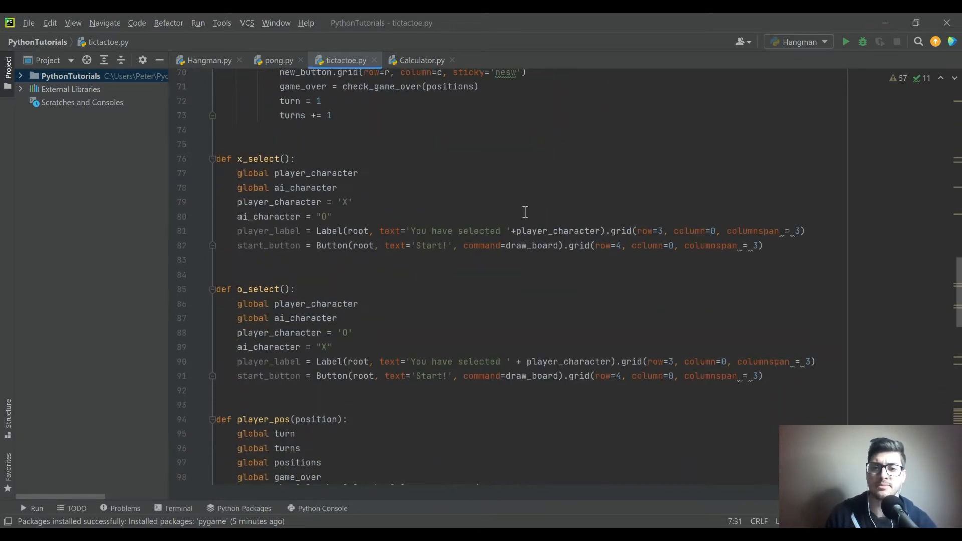
scroll("down", 3)
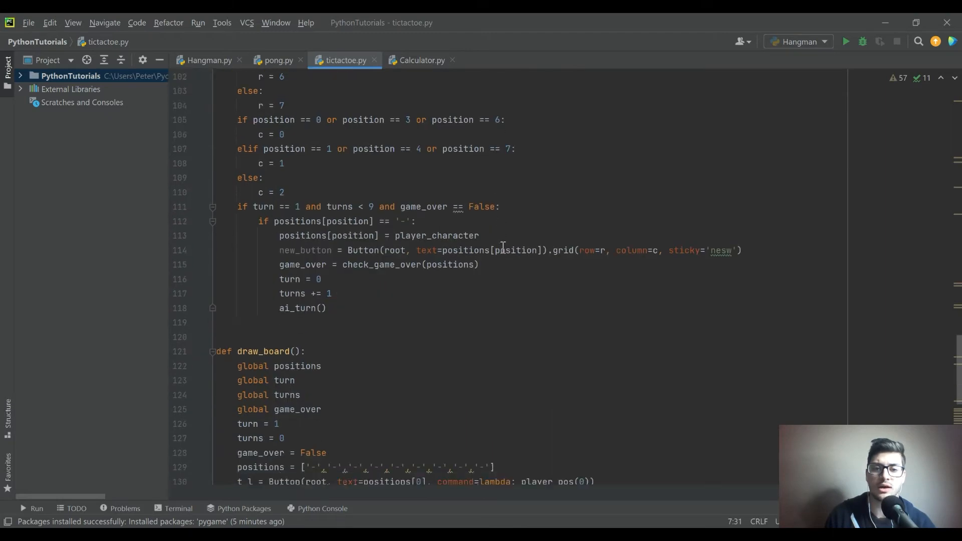
scroll("down", 3)
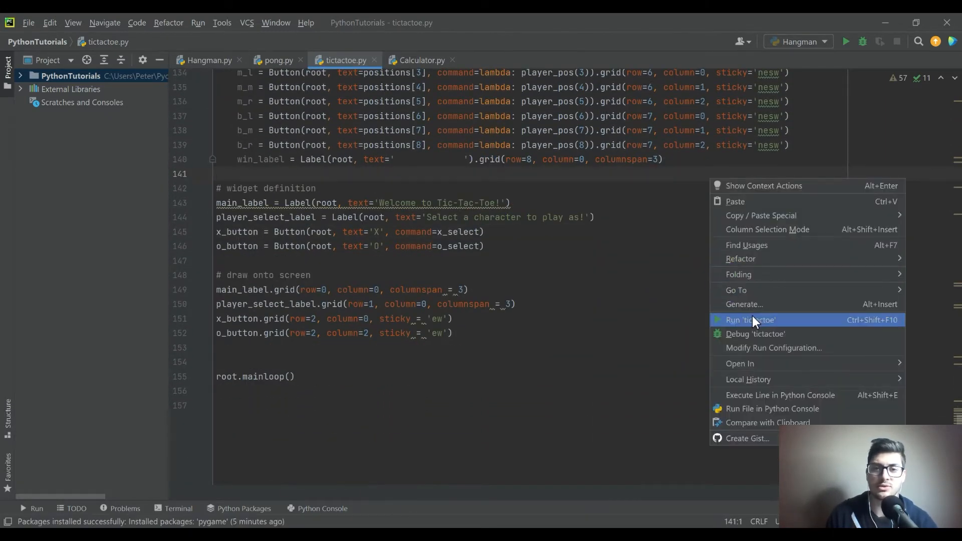
Launch tic-tac-toe, start as X, win via the centre square, restart and win via top-right.
left_click(750, 320)
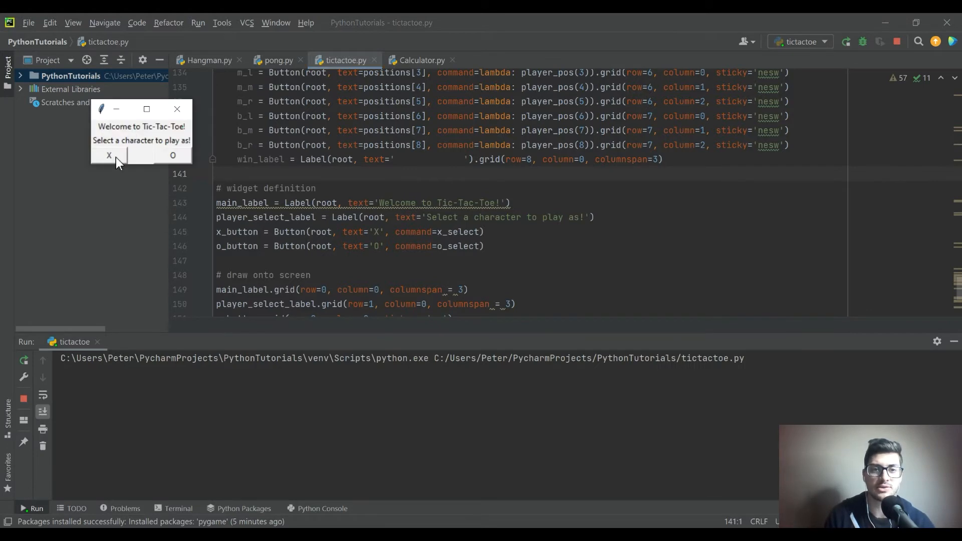
left_click(109, 154)
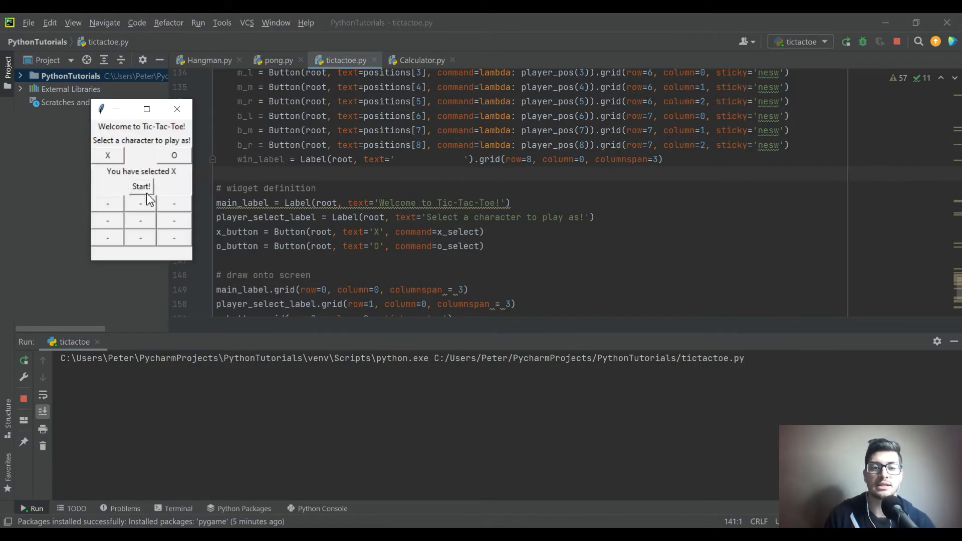
mouse_move(174, 205)
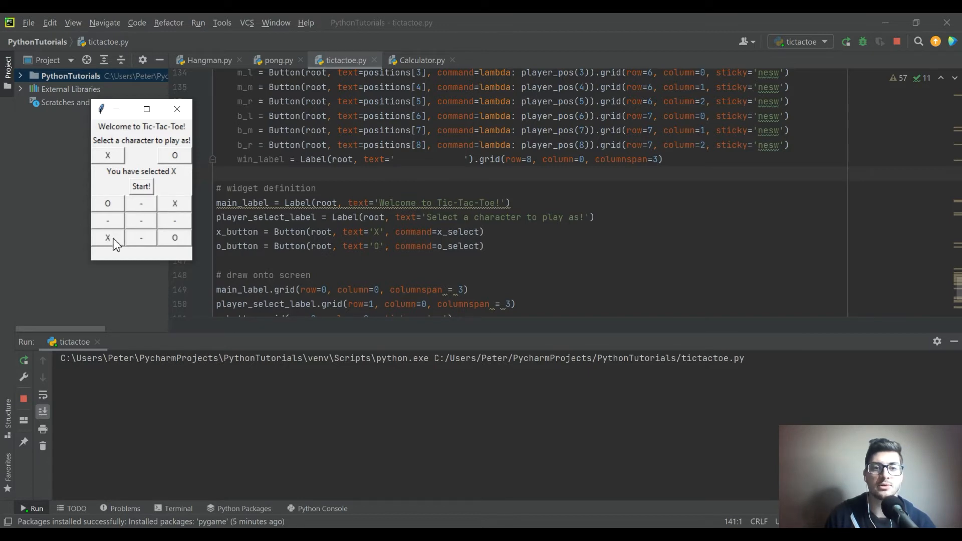
left_click(140, 220)
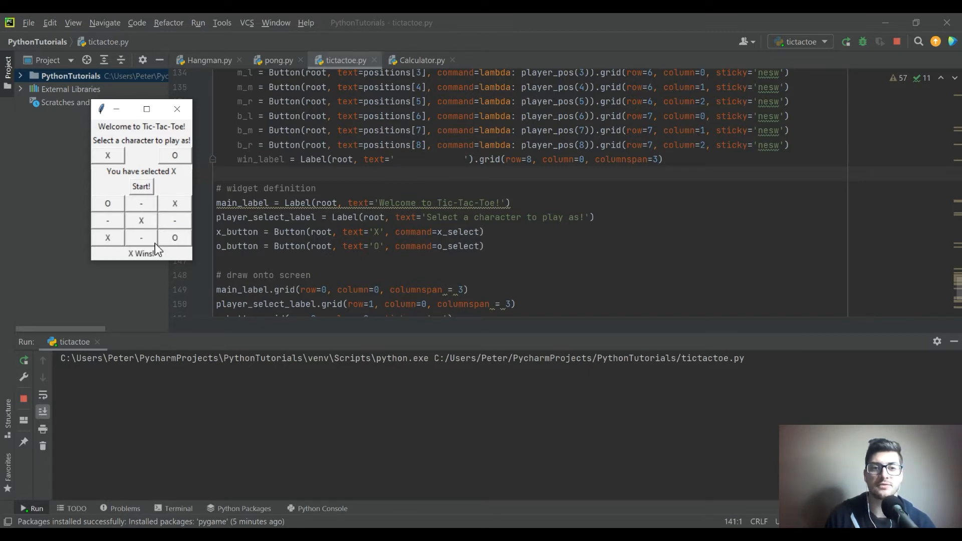
left_click(140, 187)
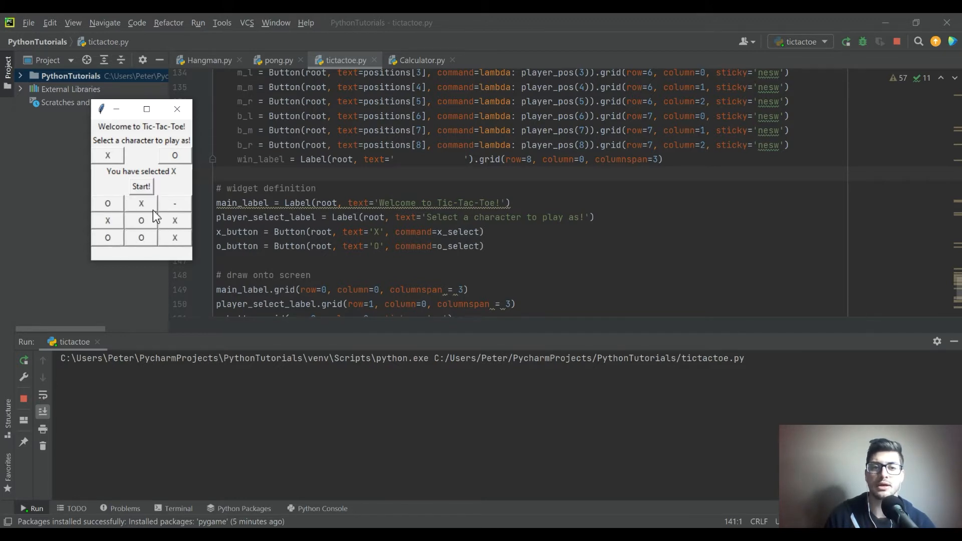
left_click(174, 204)
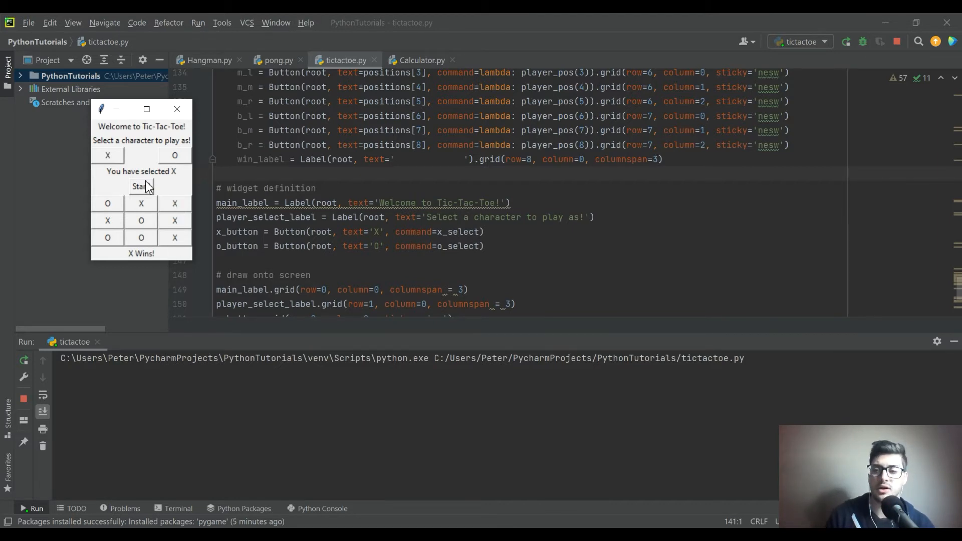
mouse_move(361, 183)
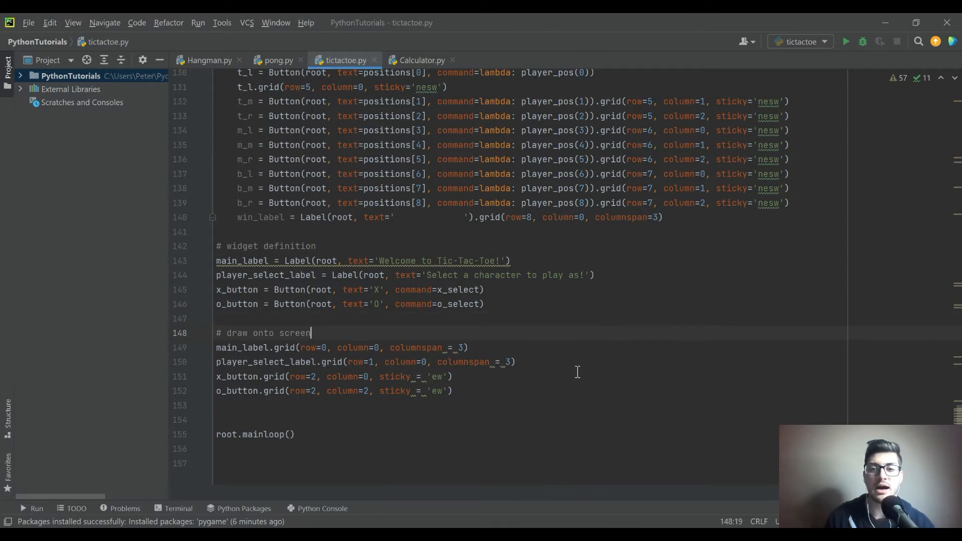
Review draw_board and the main_label widget definitions, then switch to Calculator.py.
scroll("up", 3)
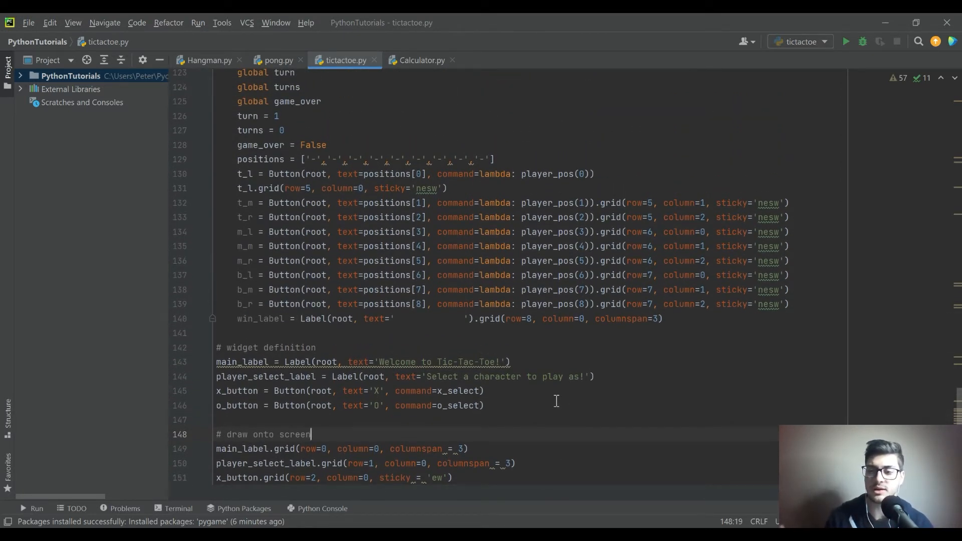
mouse_move(497, 318)
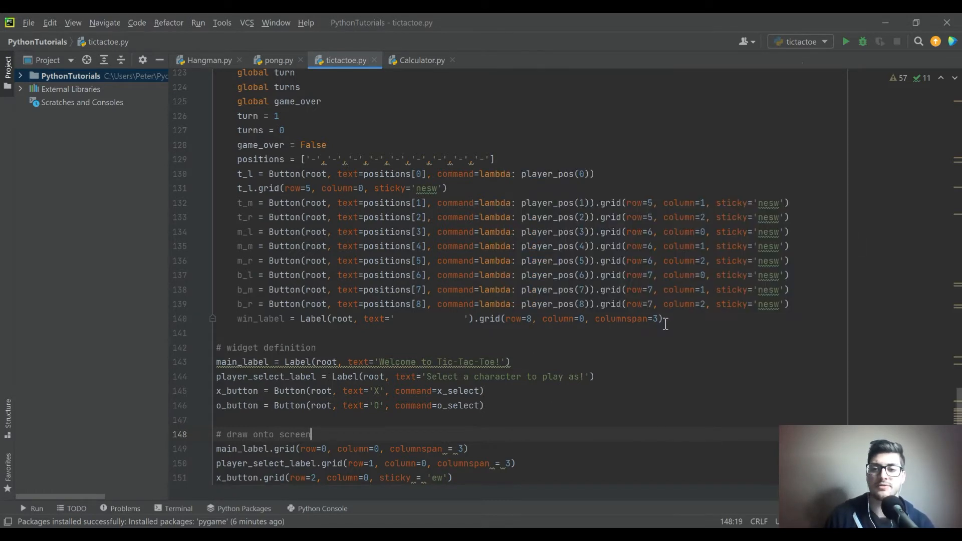
left_click(636, 362)
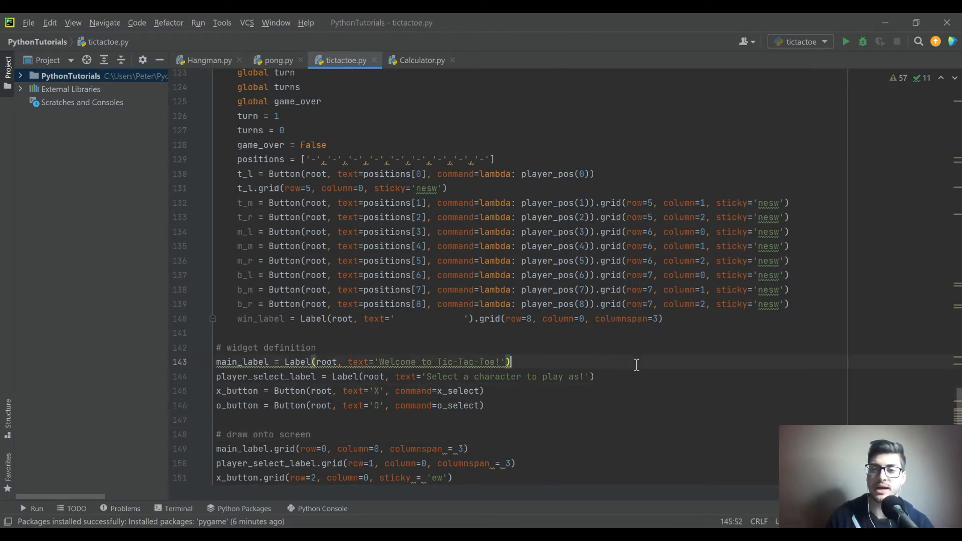
scroll("up", 3)
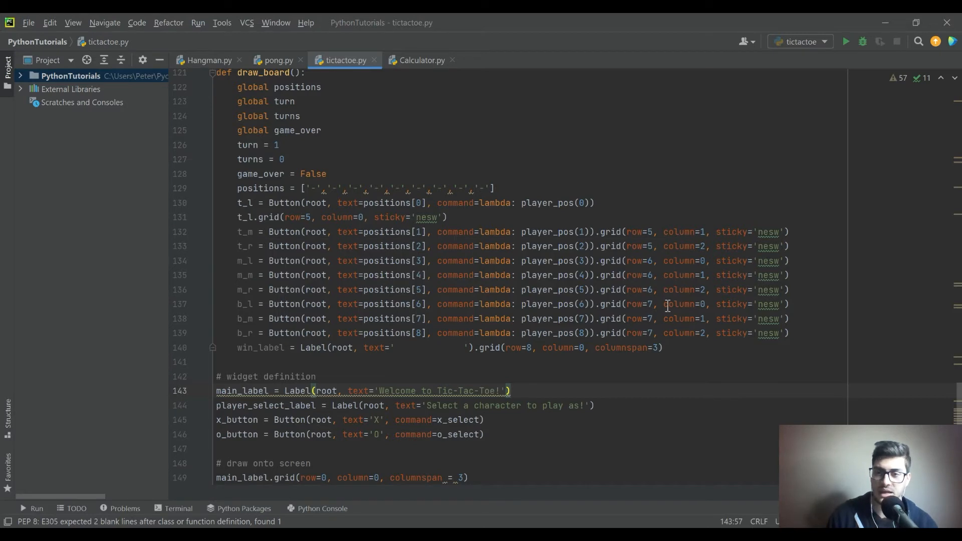
mouse_move(666, 226)
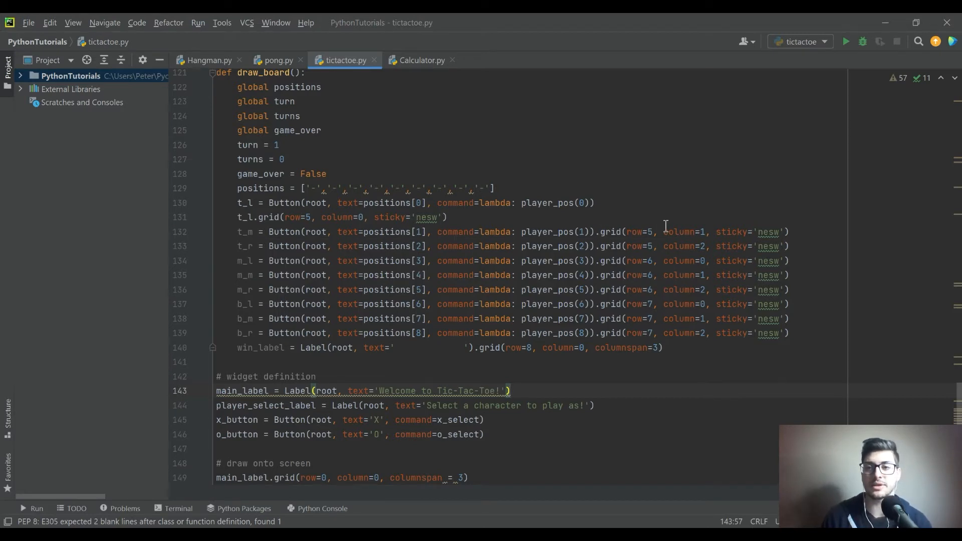
mouse_move(636, 237)
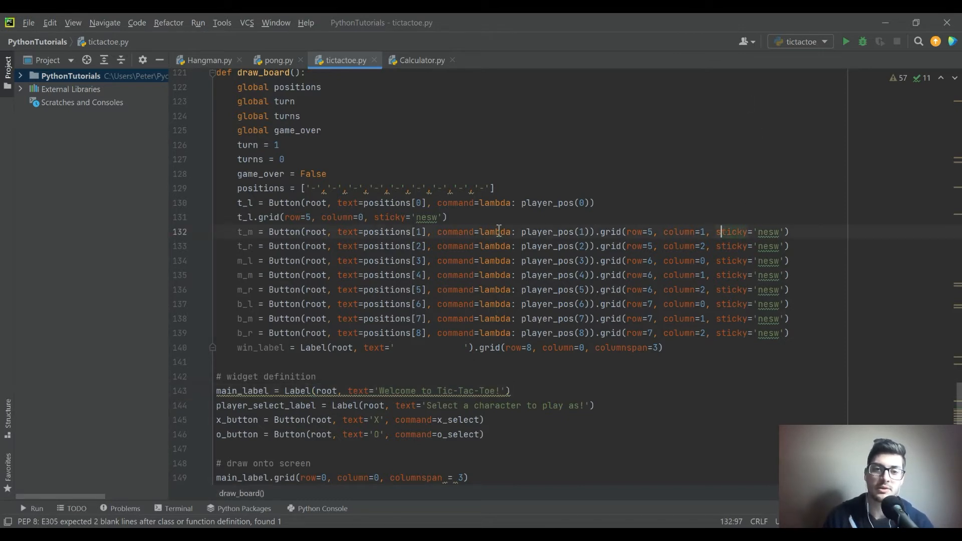
scroll("up", 3)
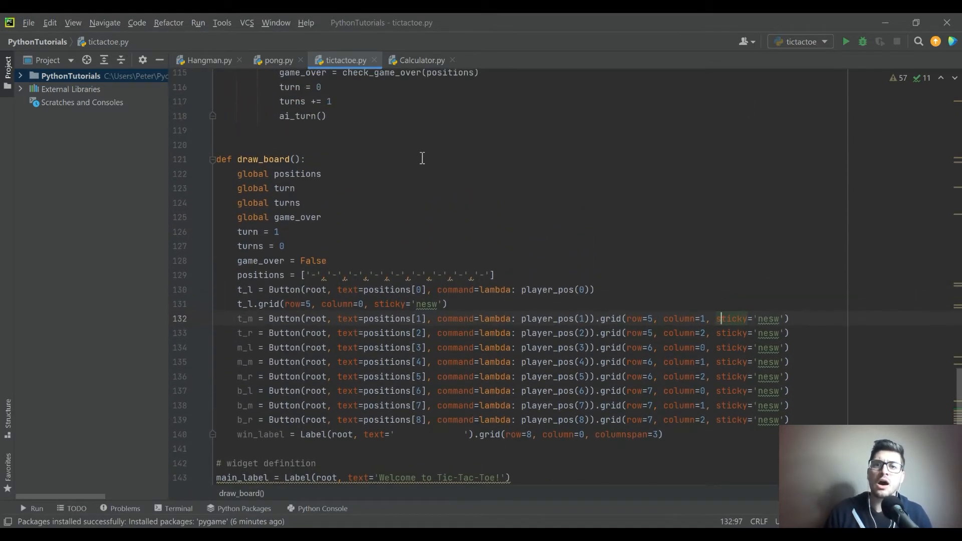
left_click(421, 60)
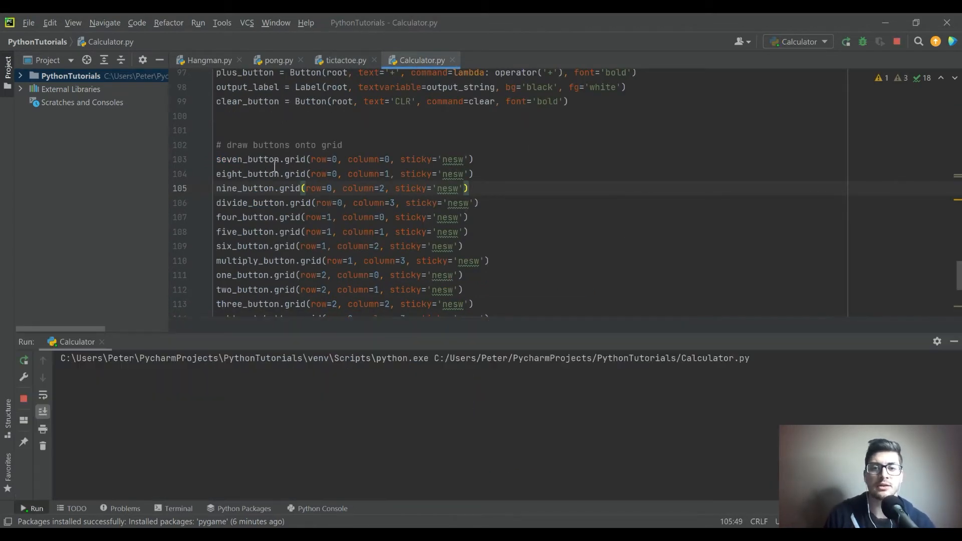
Run the calculator, clear its 10.5 result with CLR, and close it for exit code 0.
left_click(846, 42)
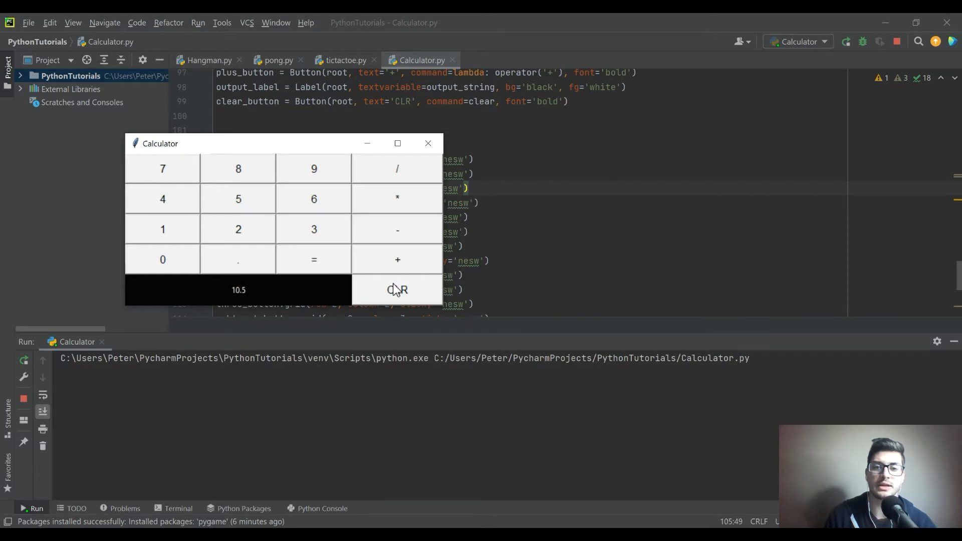
left_click(397, 259)
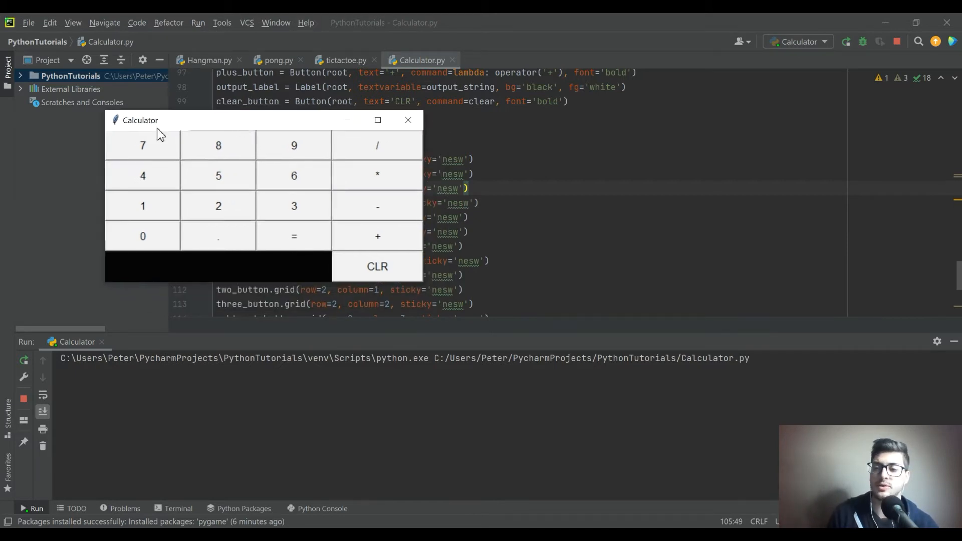
mouse_move(228, 154)
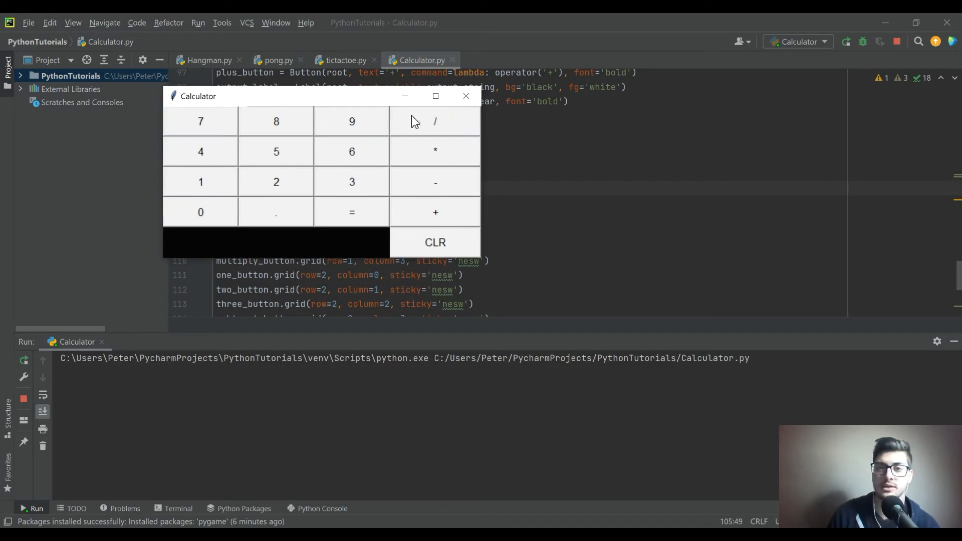
left_click(465, 97)
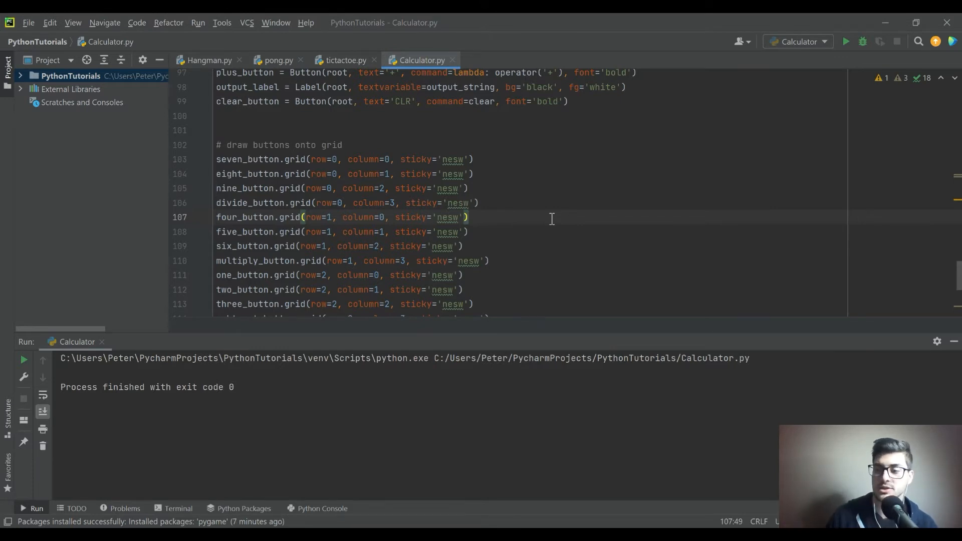
mouse_move(434, 98)
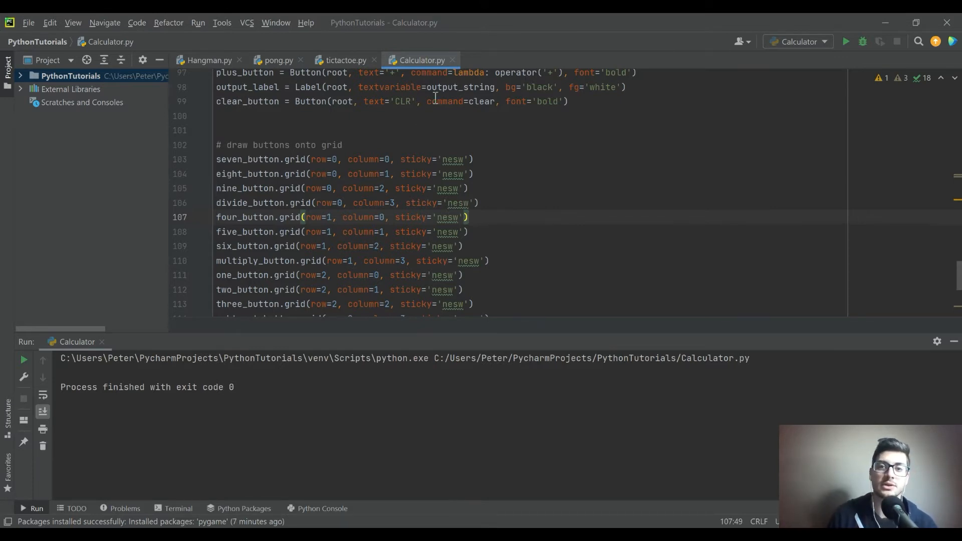
mouse_move(453, 70)
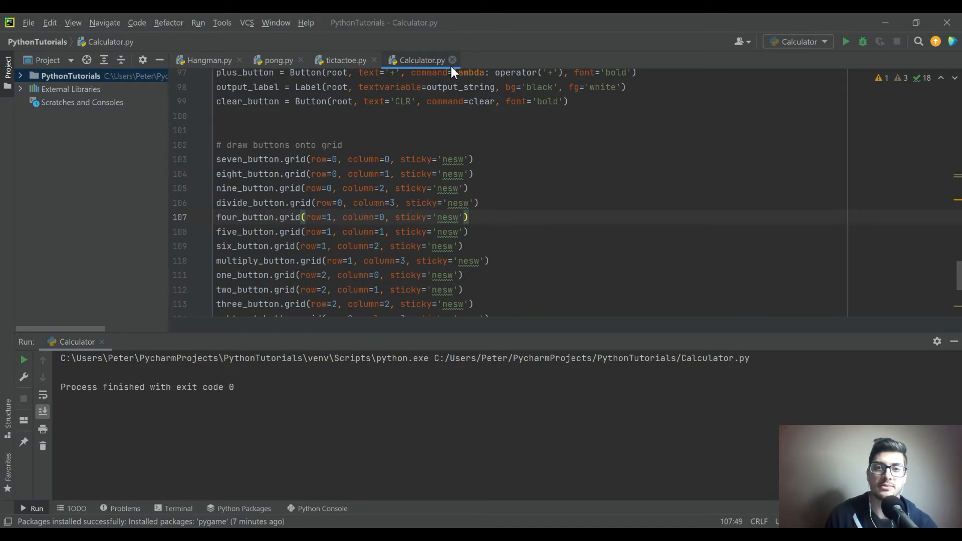
Close Calculator.py and tictactoe.py, leaving pong.py at its randint import and setup code.
left_click(343, 60)
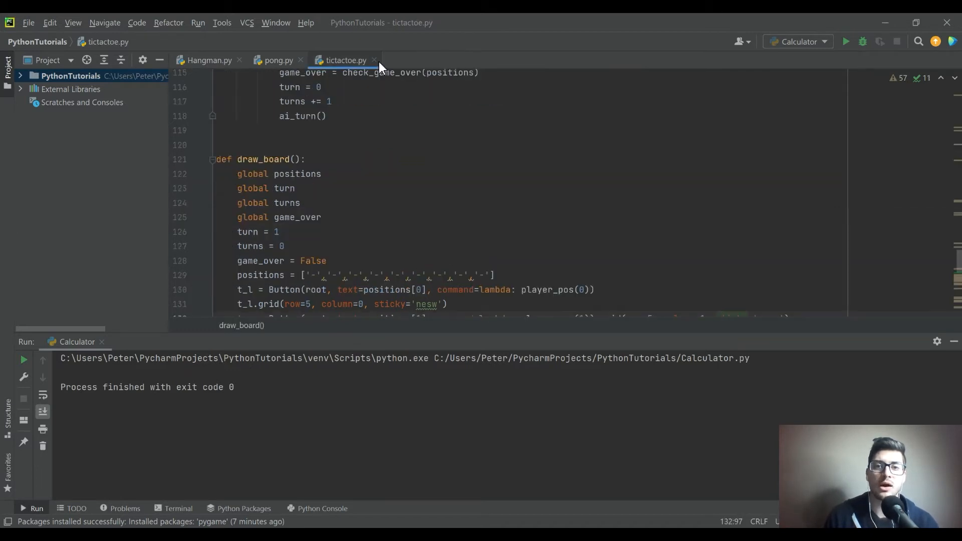
left_click(279, 60)
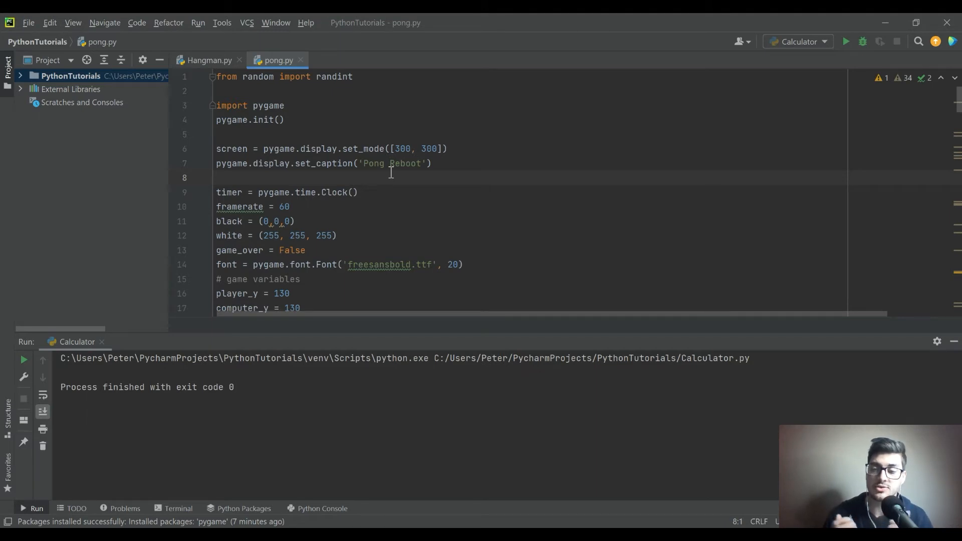
mouse_move(400, 190)
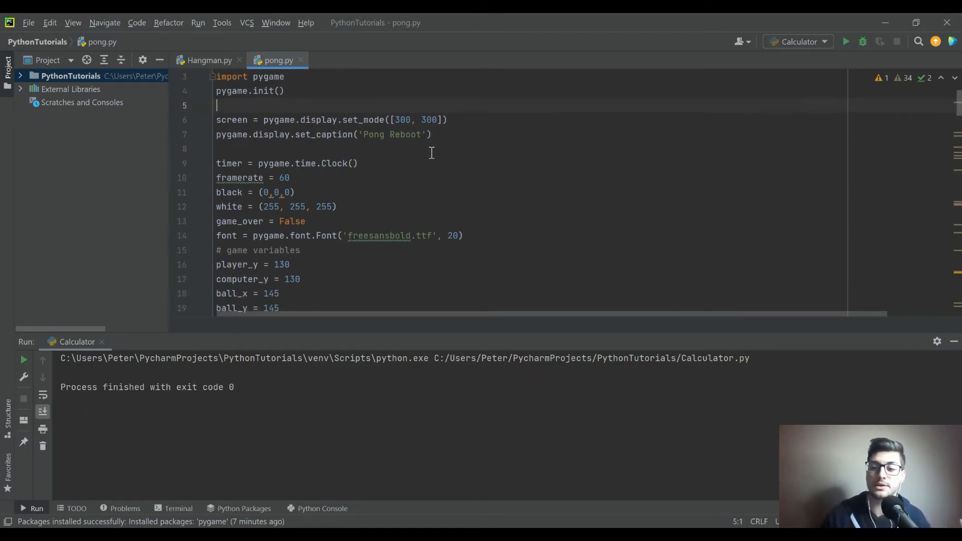
type("from random import randint")
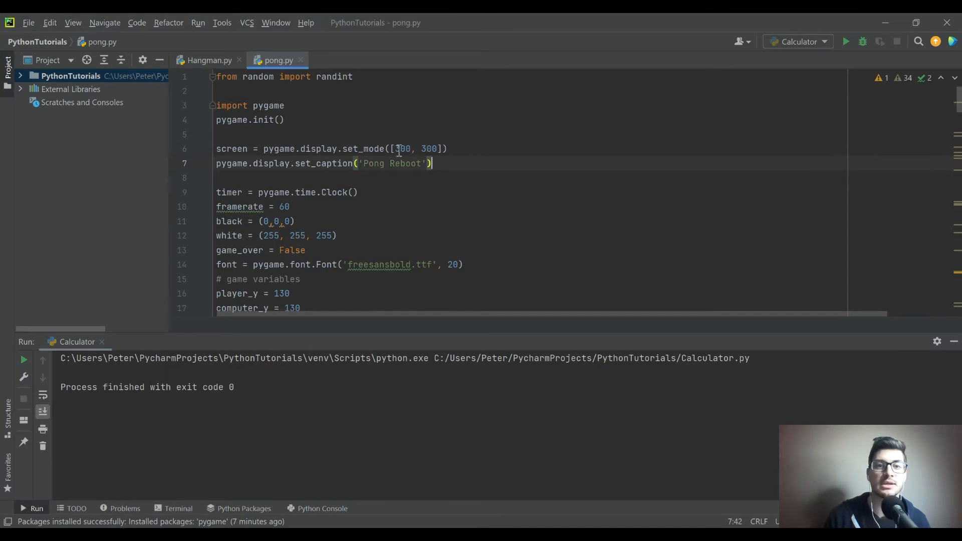
scroll("down", 3)
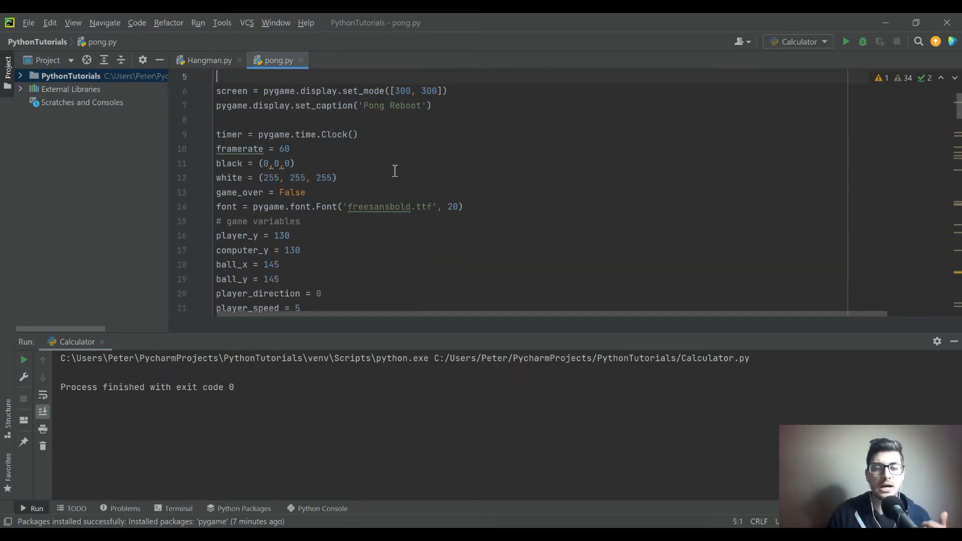
mouse_move(398, 199)
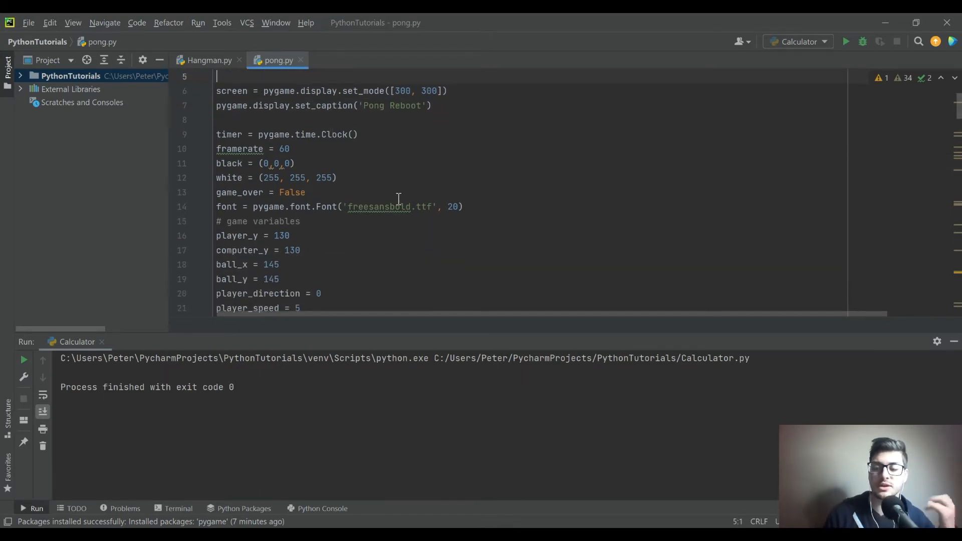
mouse_move(392, 218)
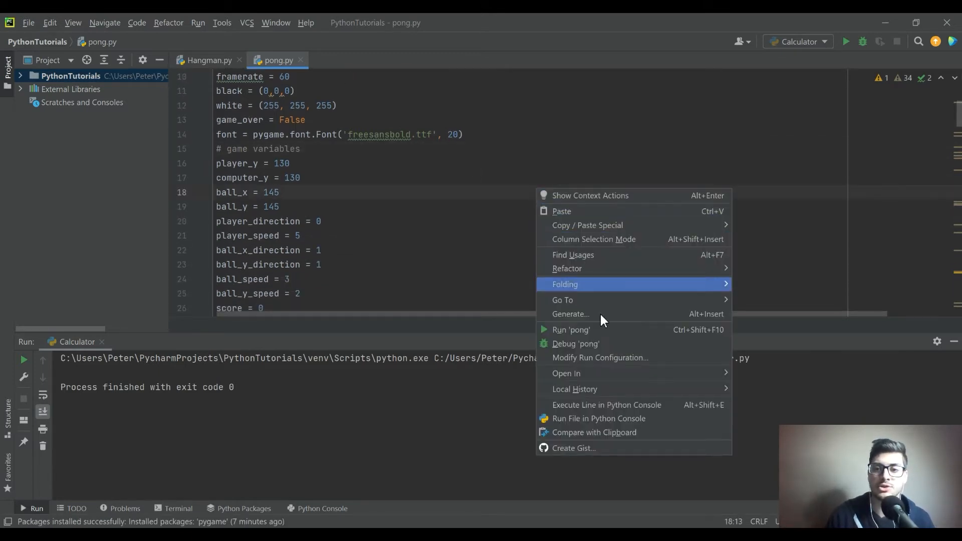
Run pong.py, watch the Pong Reboot rally at Score: 0, then close the window.
left_click(571, 330)
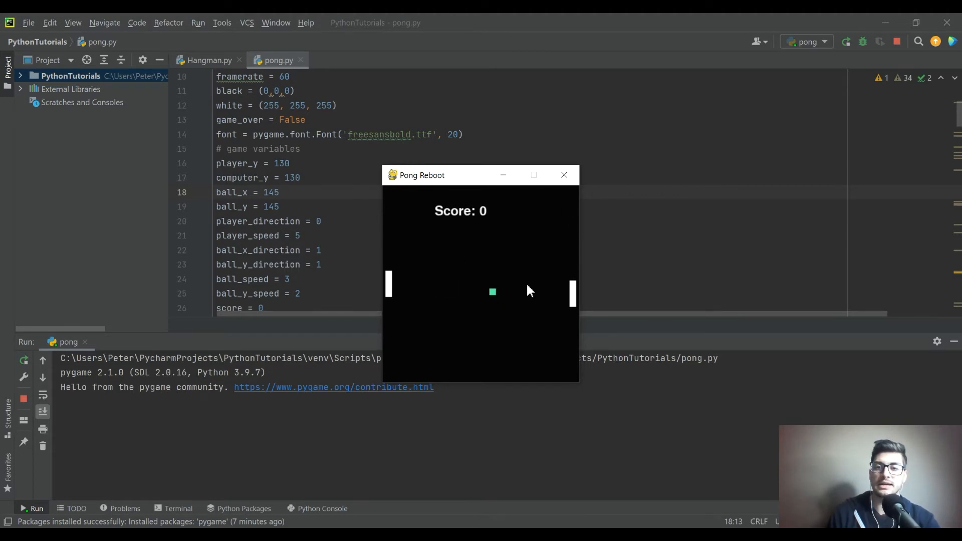
left_click(564, 175)
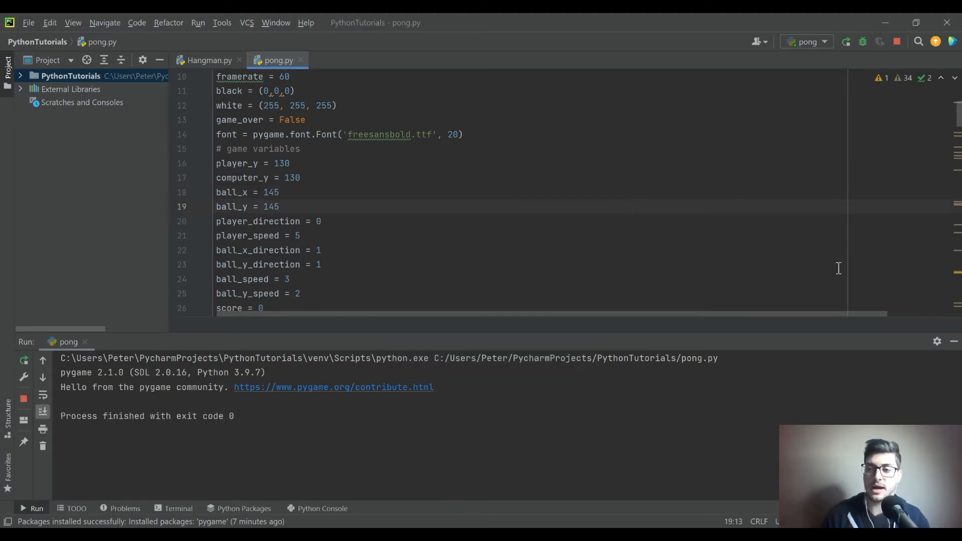
Review Pong's main loop, restart handling and speed scaling, highlighting the computer paddle speed in update_ai().
scroll("down", 3)
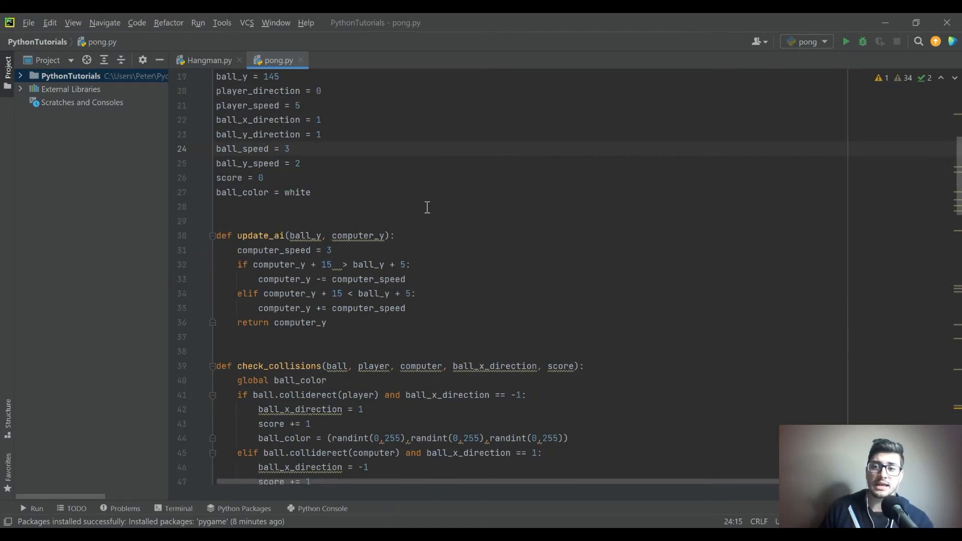
scroll("down", 3)
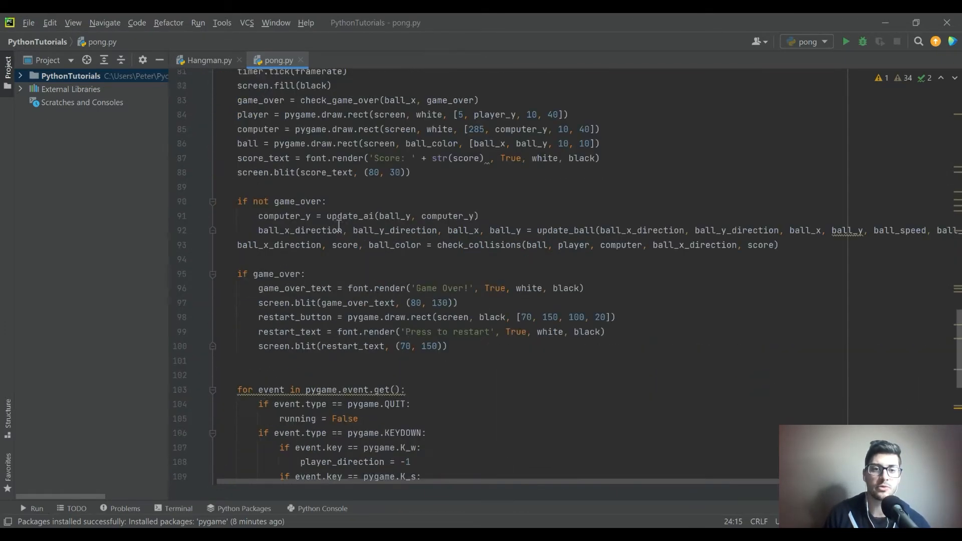
scroll("down", 3)
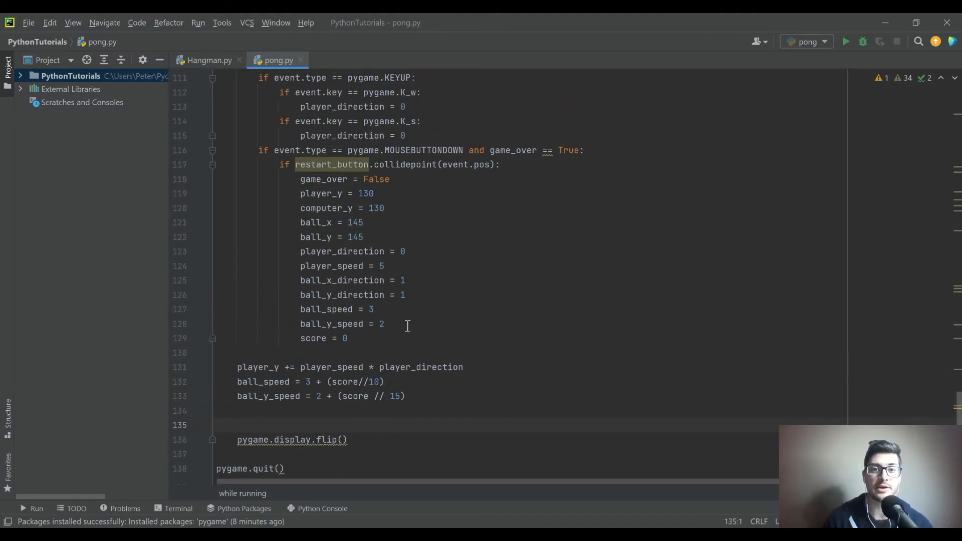
scroll("up", 3)
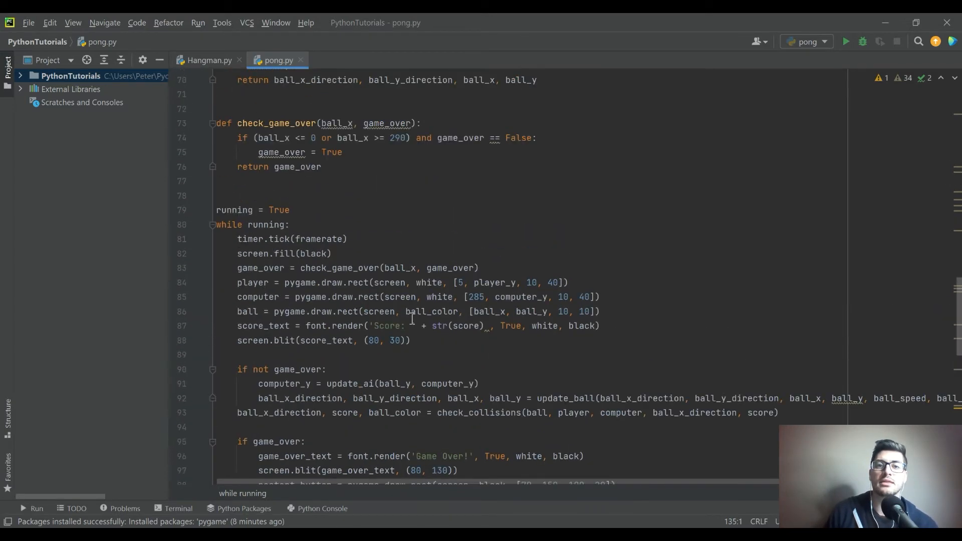
scroll("up", 3)
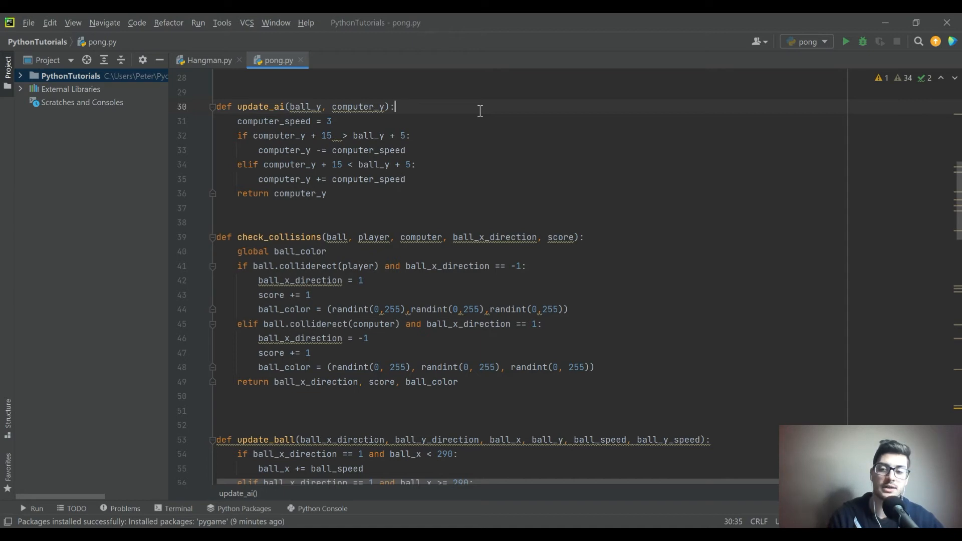
left_click(332, 121)
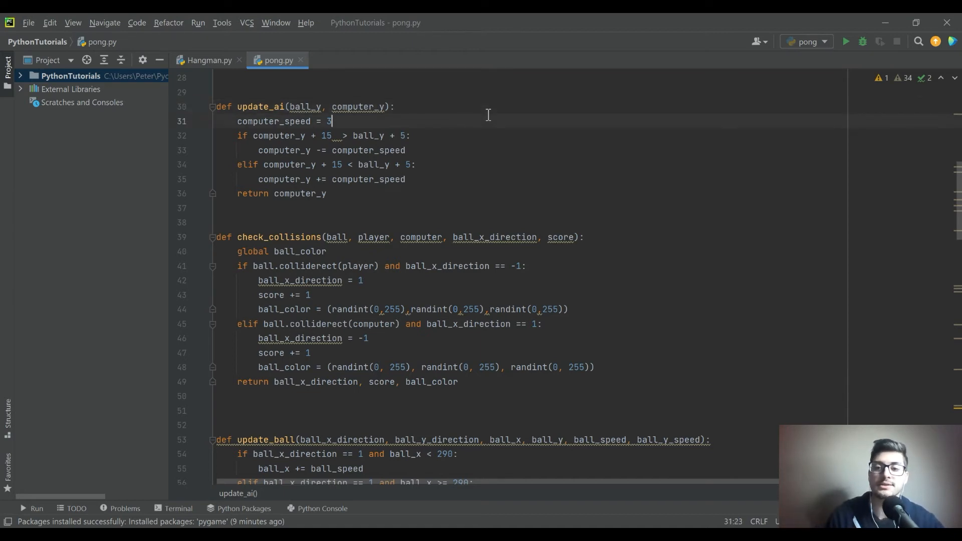
mouse_move(453, 91)
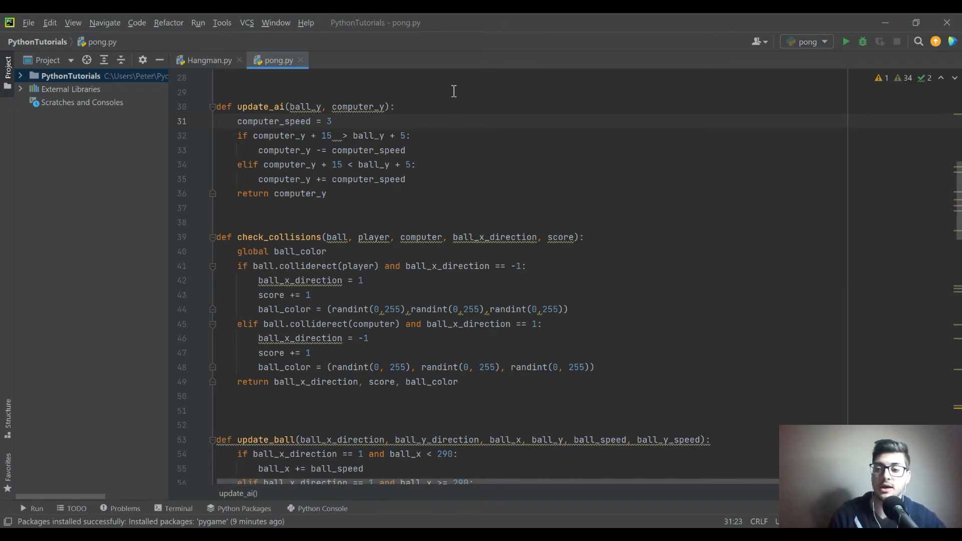
mouse_move(885, 35)
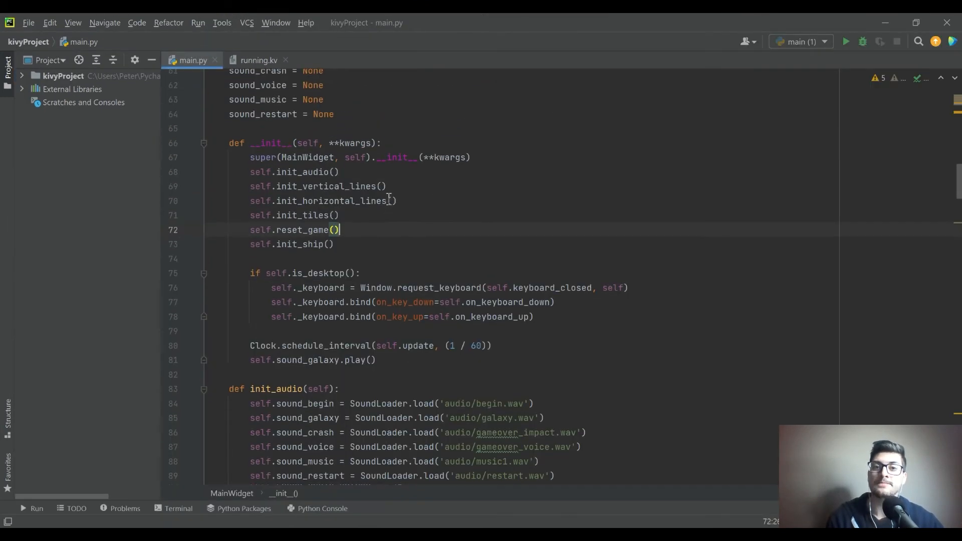
scroll("up", 3)
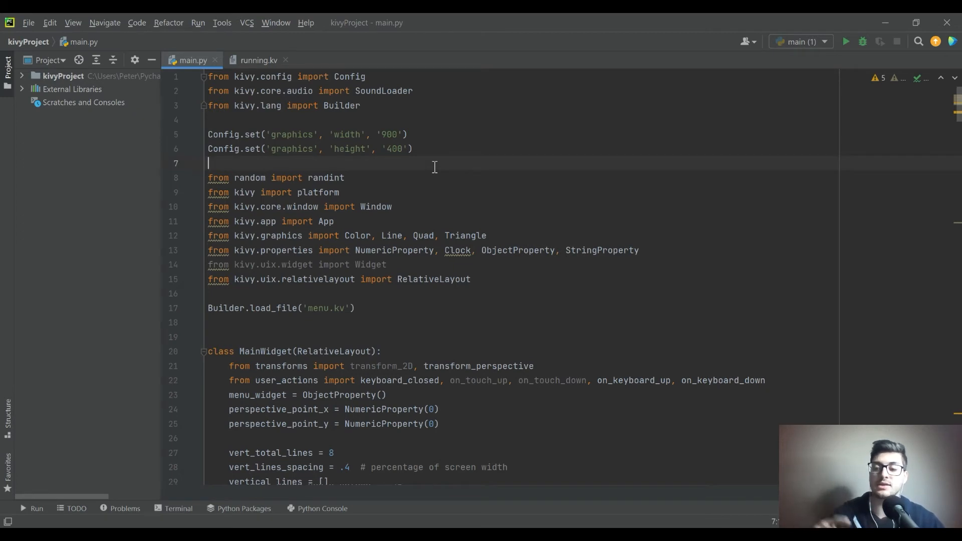
mouse_move(385, 219)
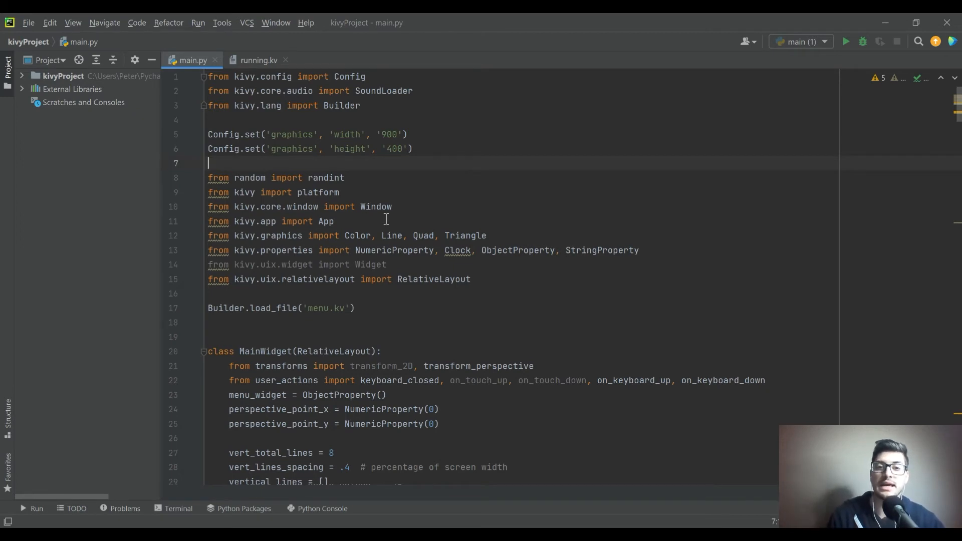
left_click(244, 221)
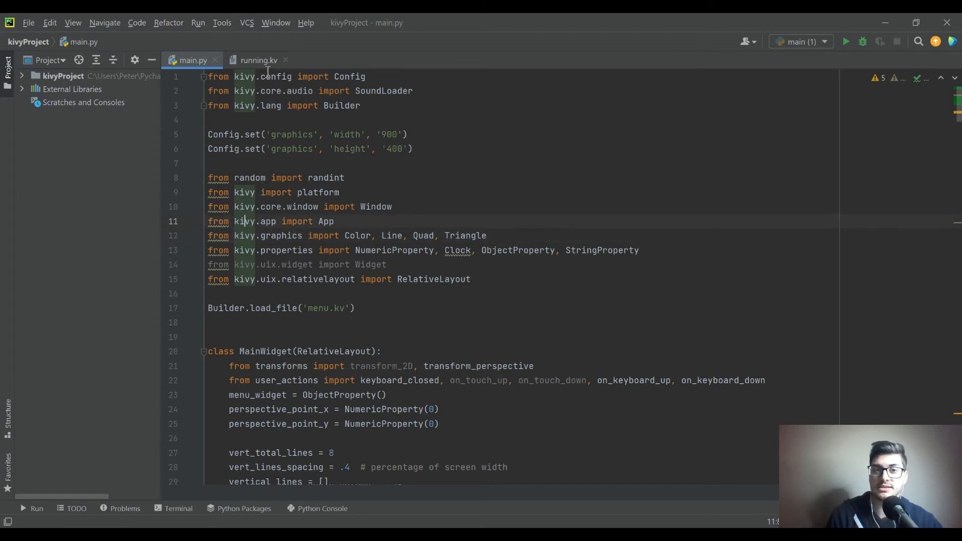
left_click(259, 60)
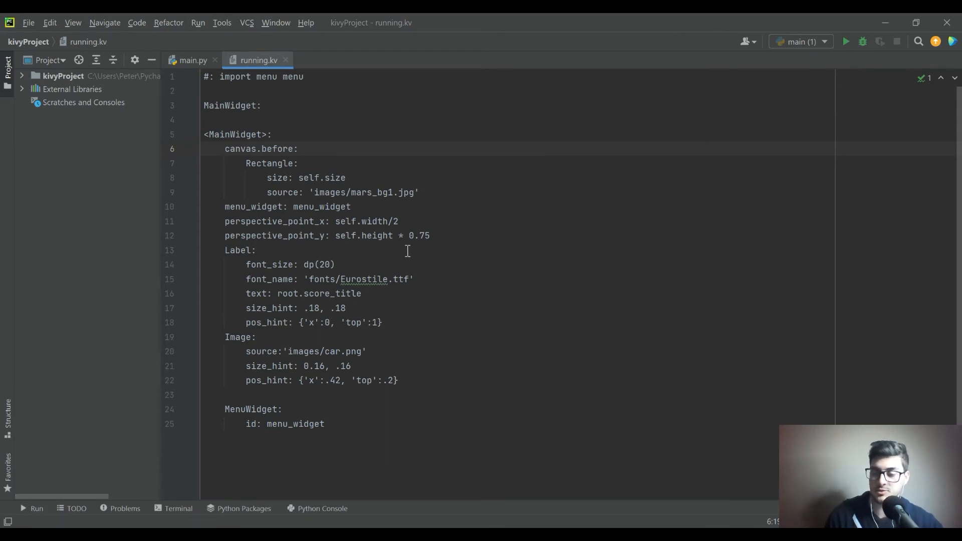
left_click(193, 60)
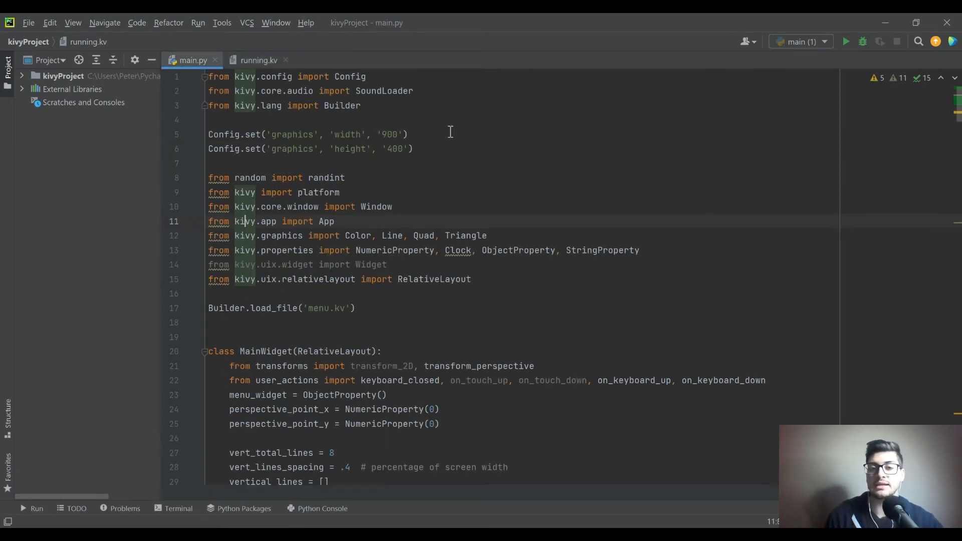
left_click(259, 59)
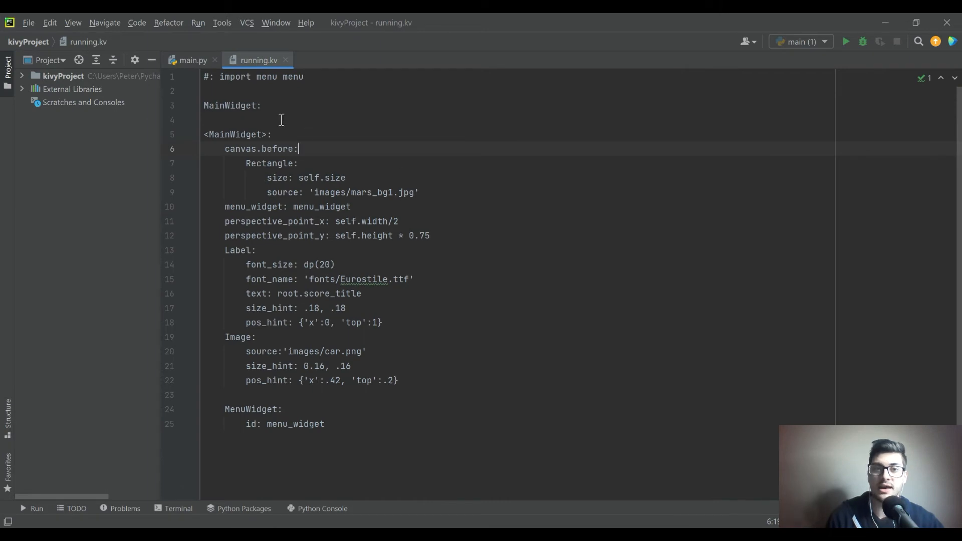
left_click(193, 59)
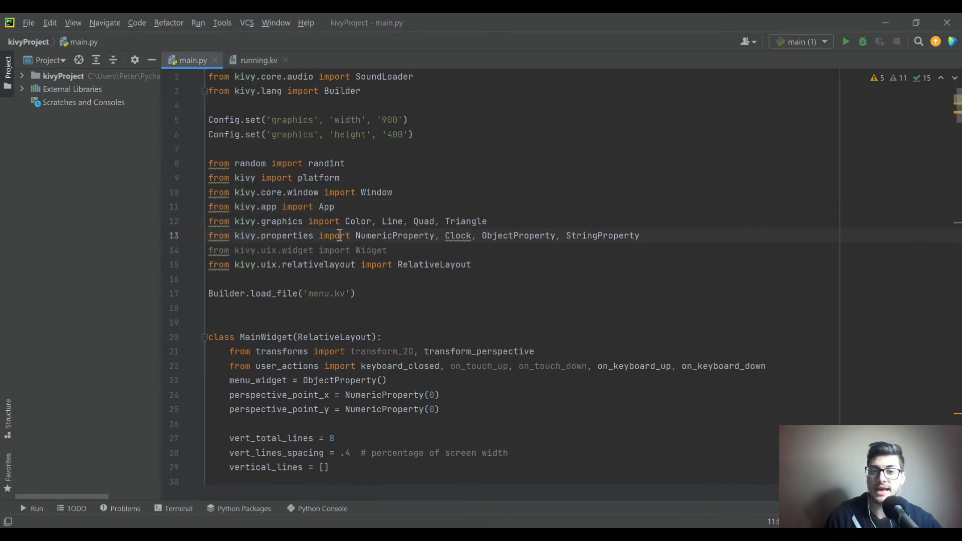
scroll("down", 3)
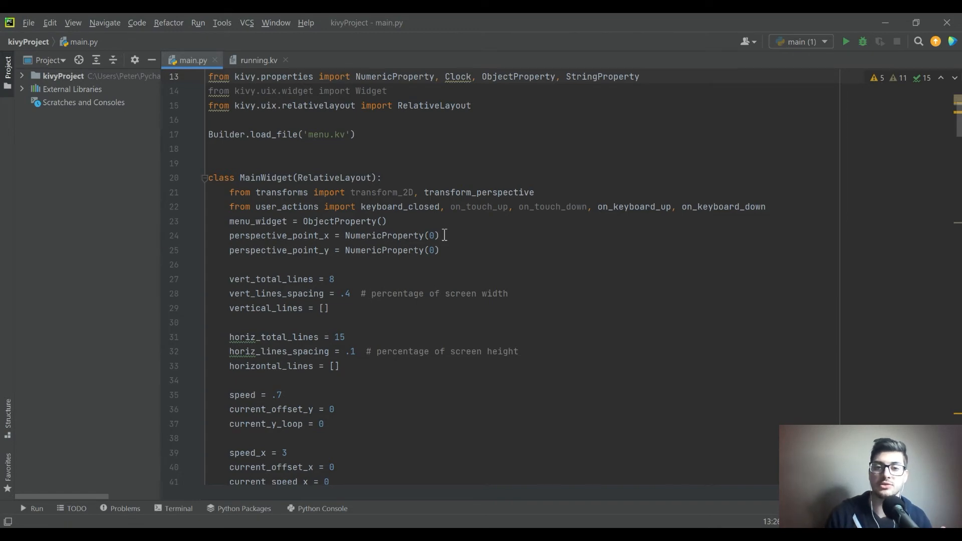
scroll("down", 3)
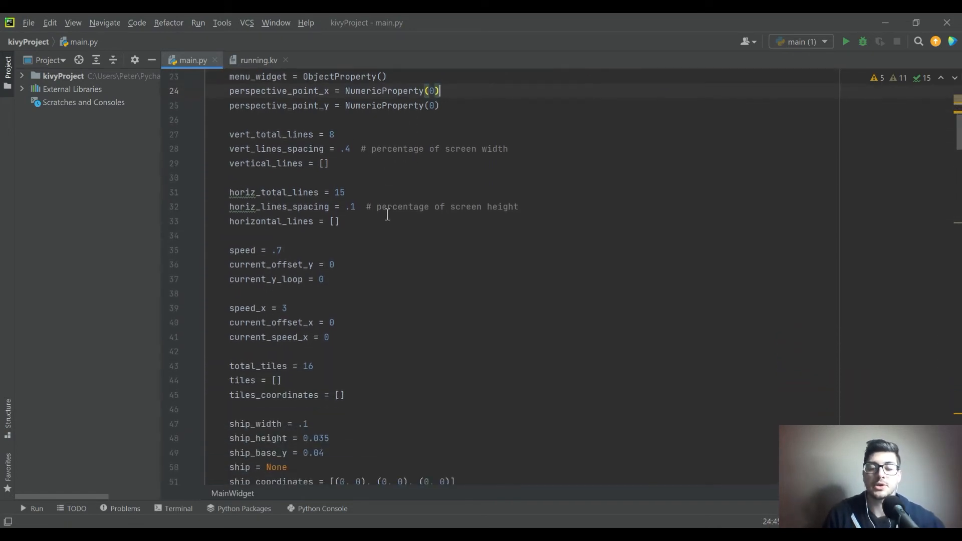
left_click(258, 60)
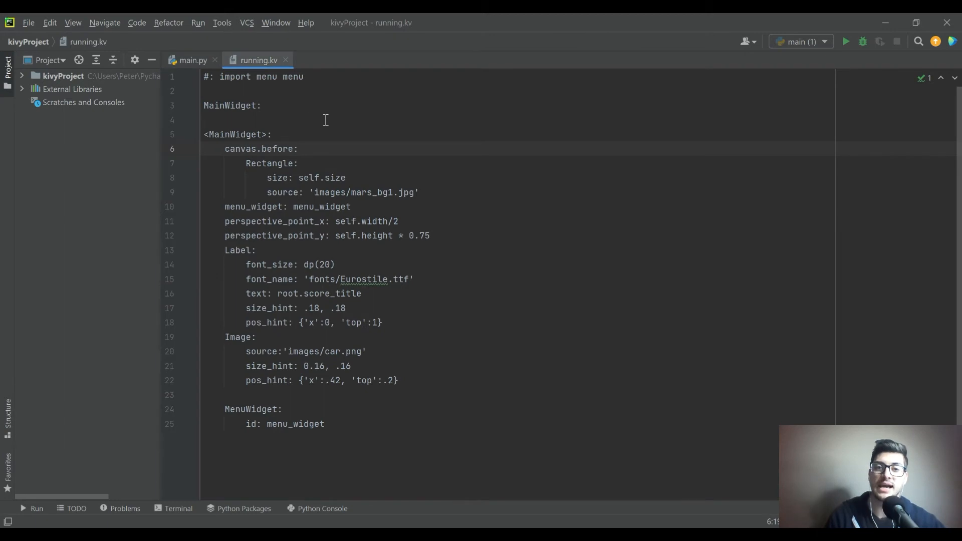
mouse_move(193, 132)
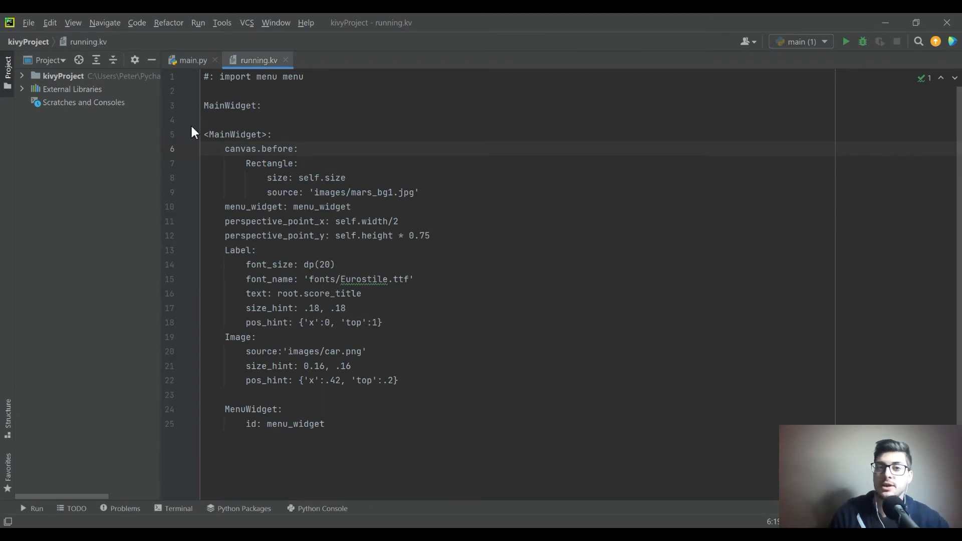
left_click(194, 60)
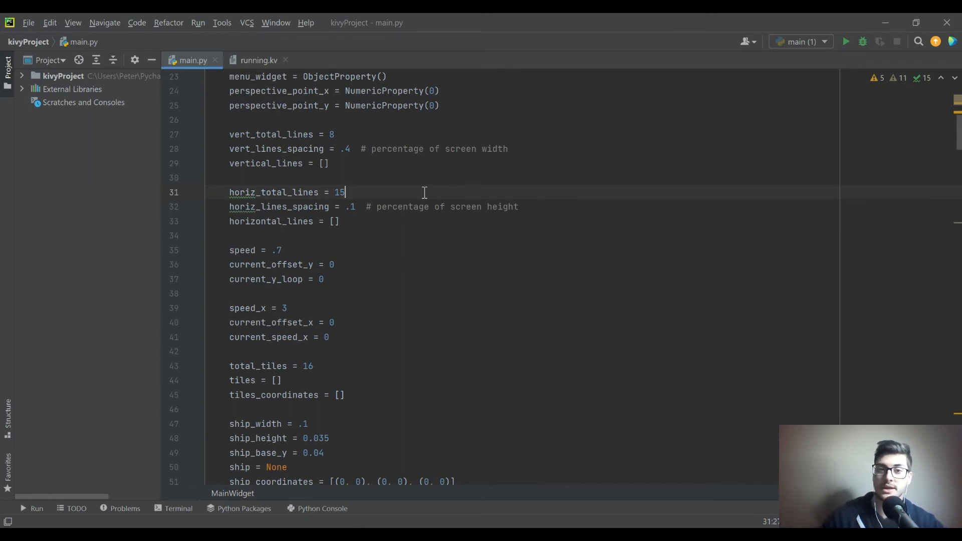
scroll("up", 3)
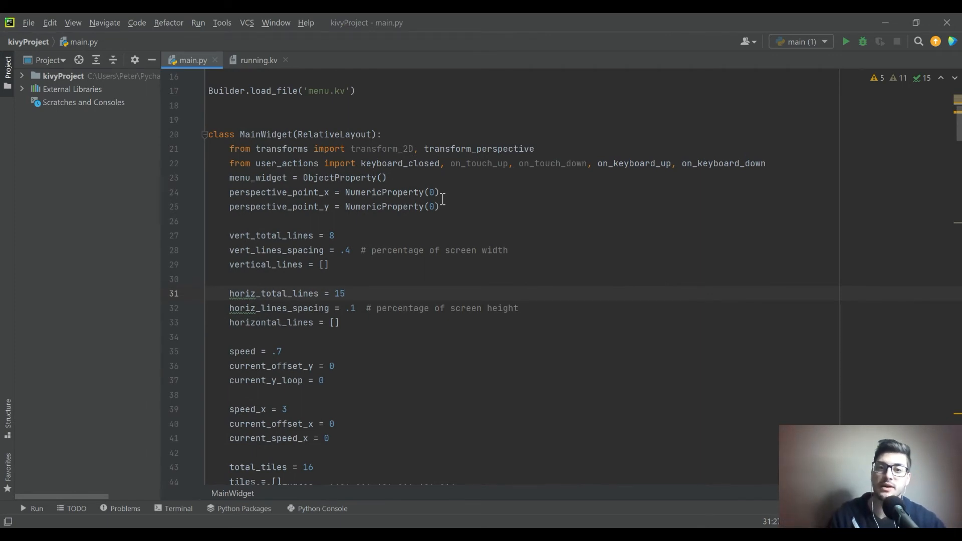
left_click(436, 193)
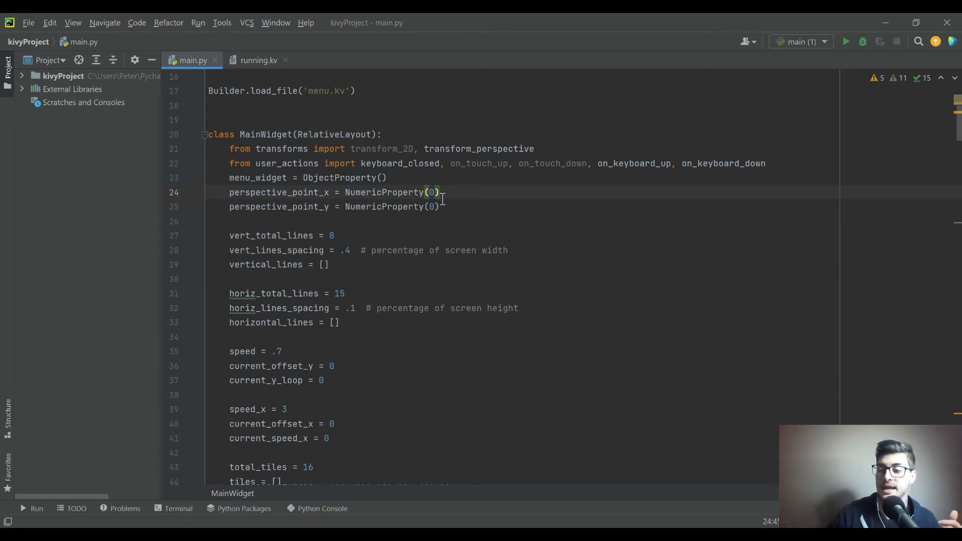
left_click(507, 222)
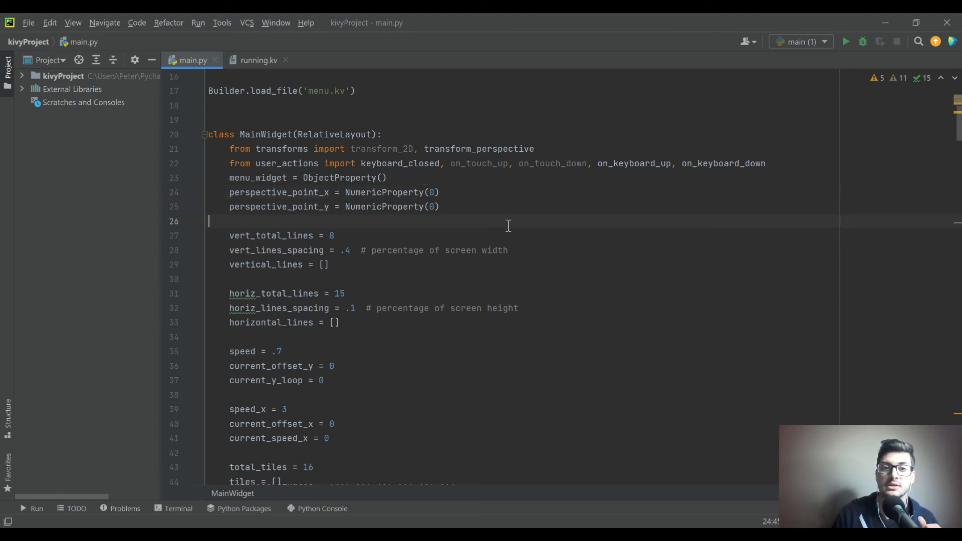
scroll("down", 3)
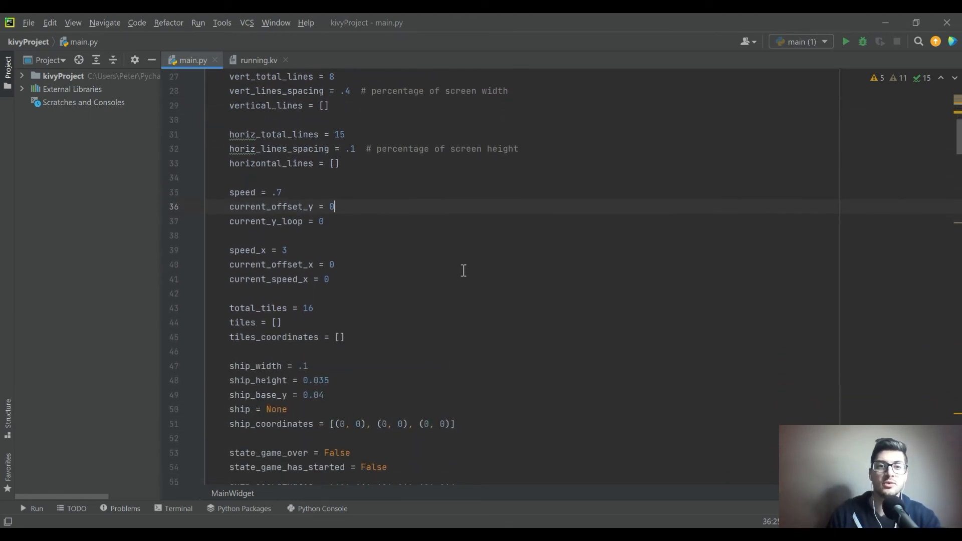
left_click(286, 250)
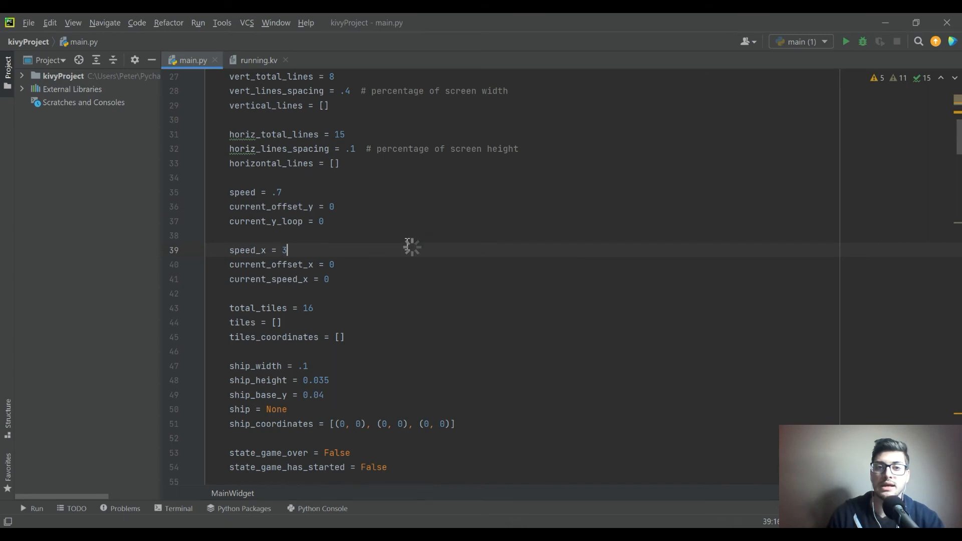
Run main.py, play the Kivy runner from START until 'You Died', then close it for exit code 0.
right_click(411, 249)
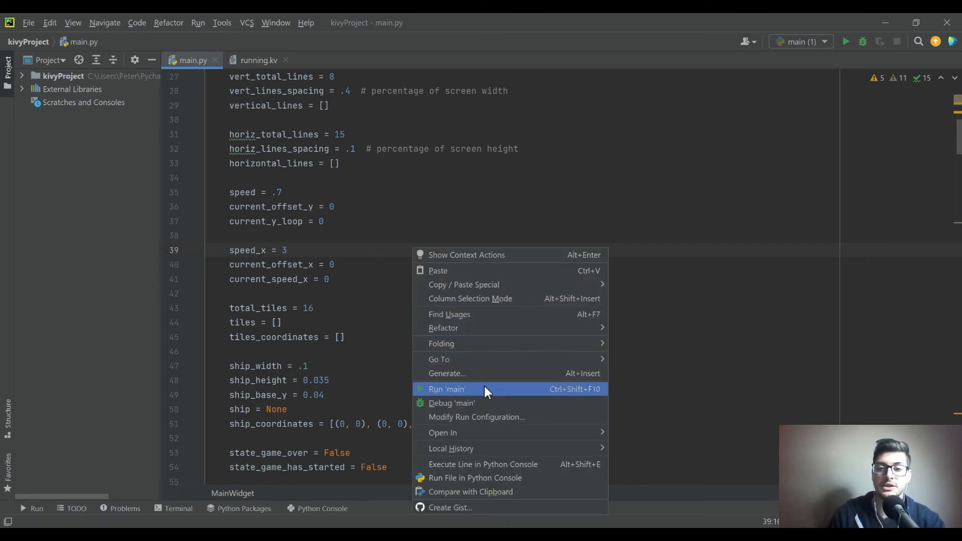
left_click(447, 389)
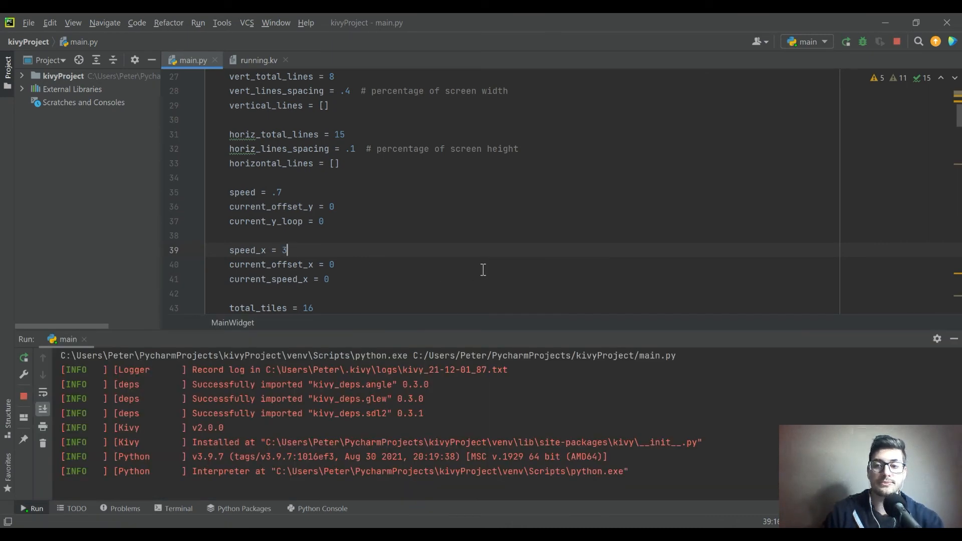
left_click(846, 42)
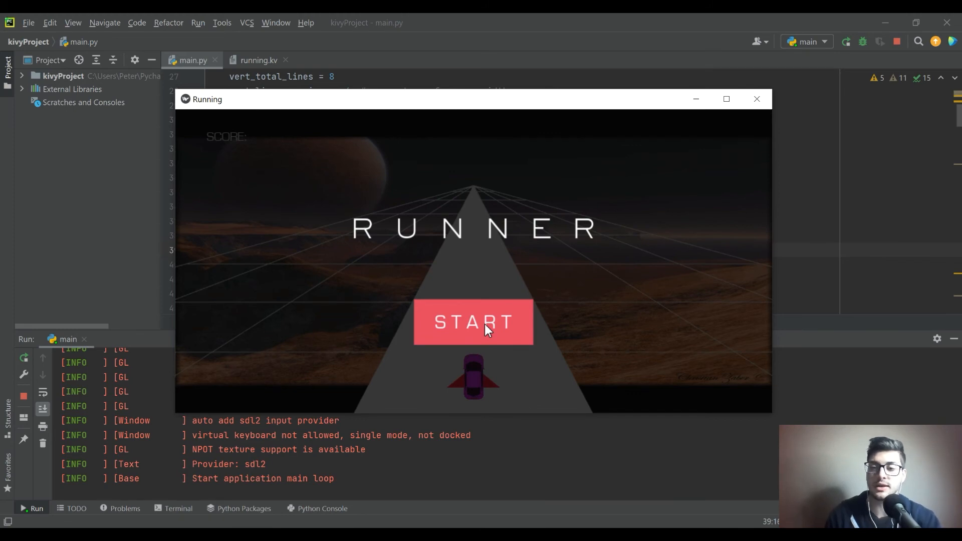
left_click(473, 321)
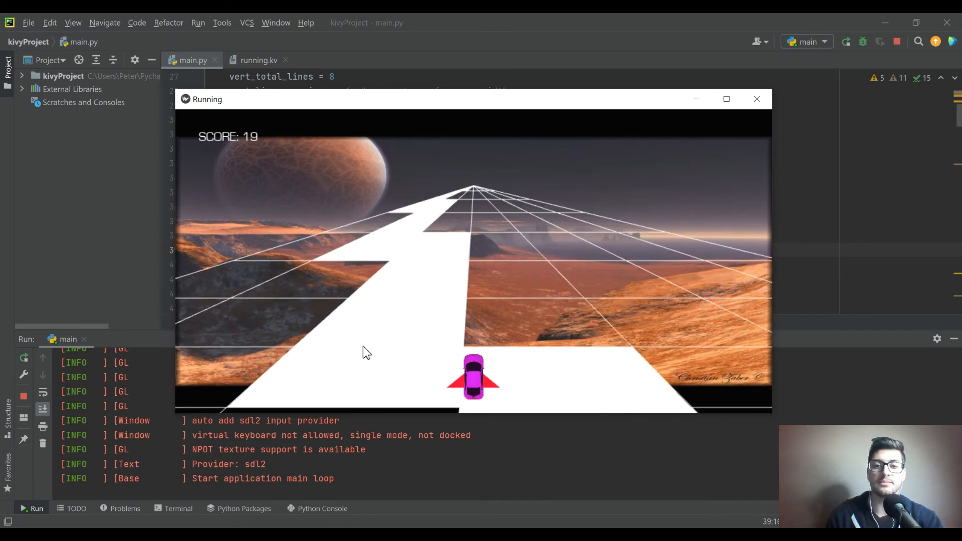
mouse_move(622, 340)
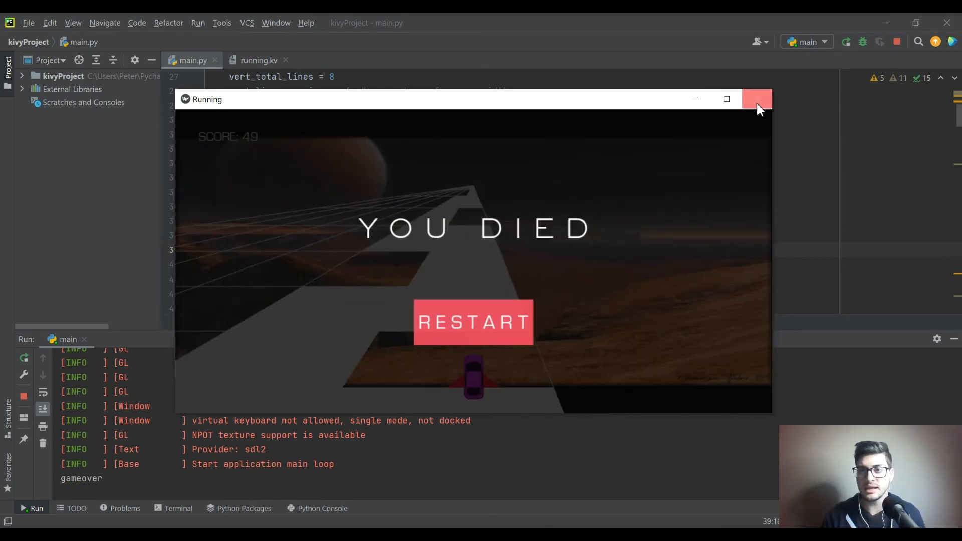
left_click(756, 99)
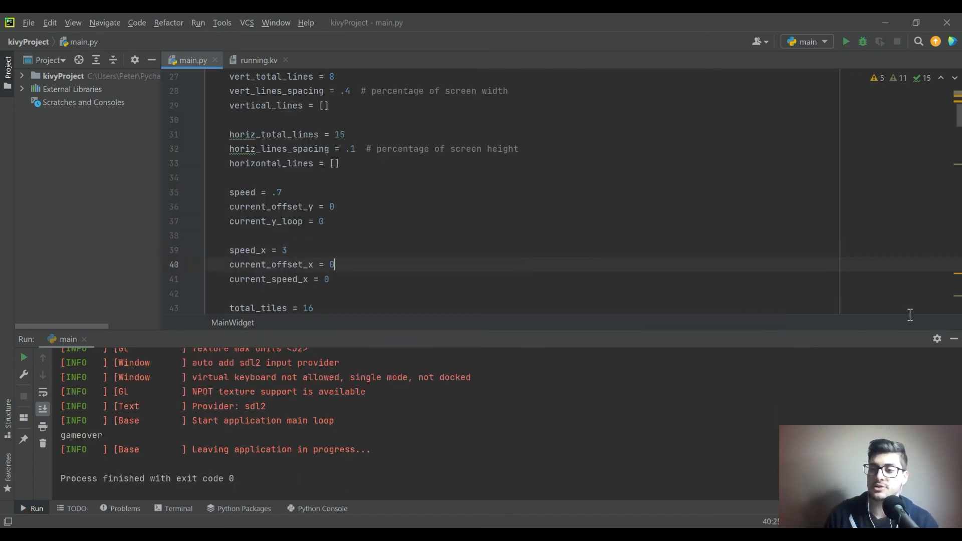